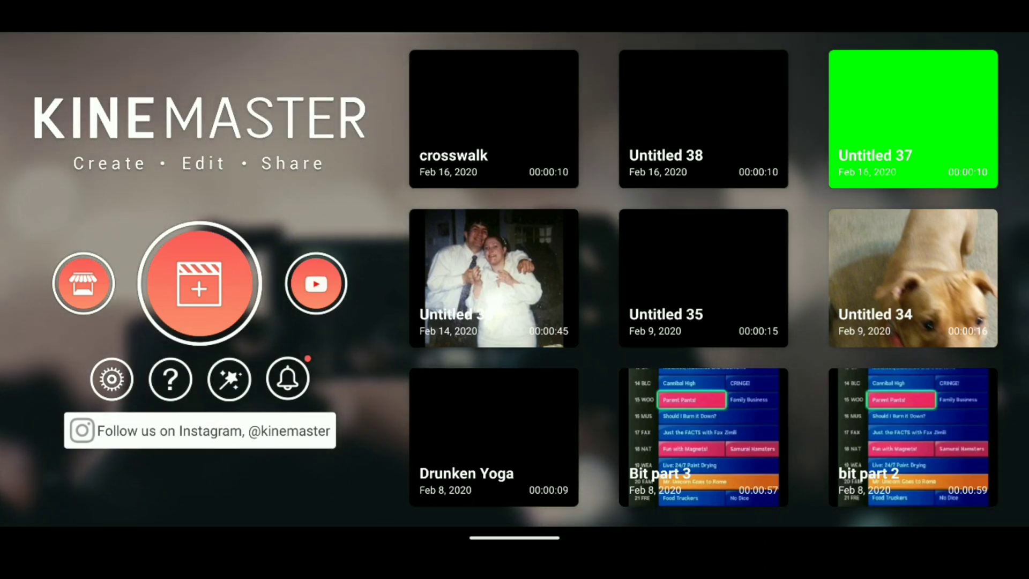
Create a new 16:9 project with a black solid-colour background clip on the timeline
click(200, 283)
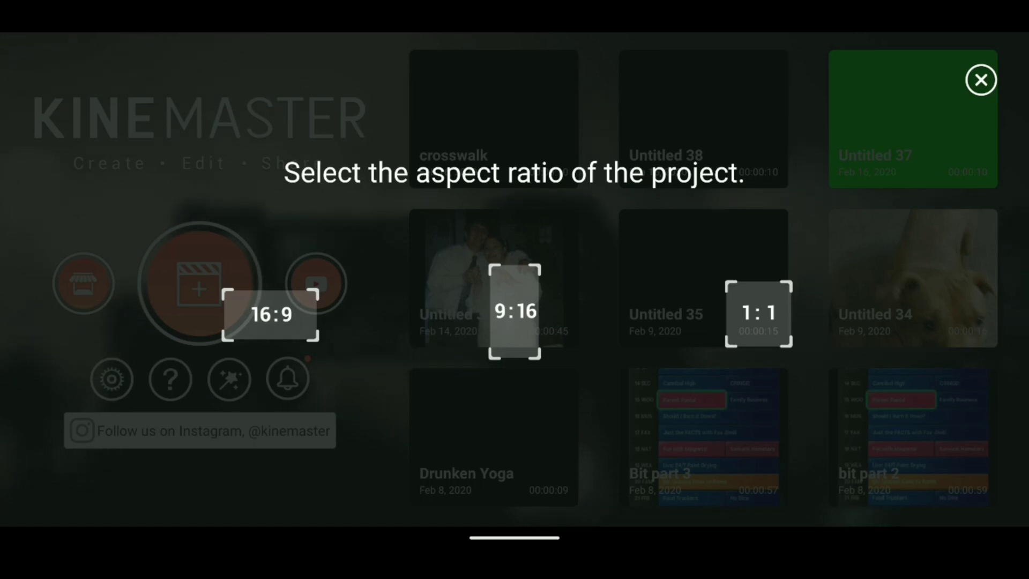
click(981, 80)
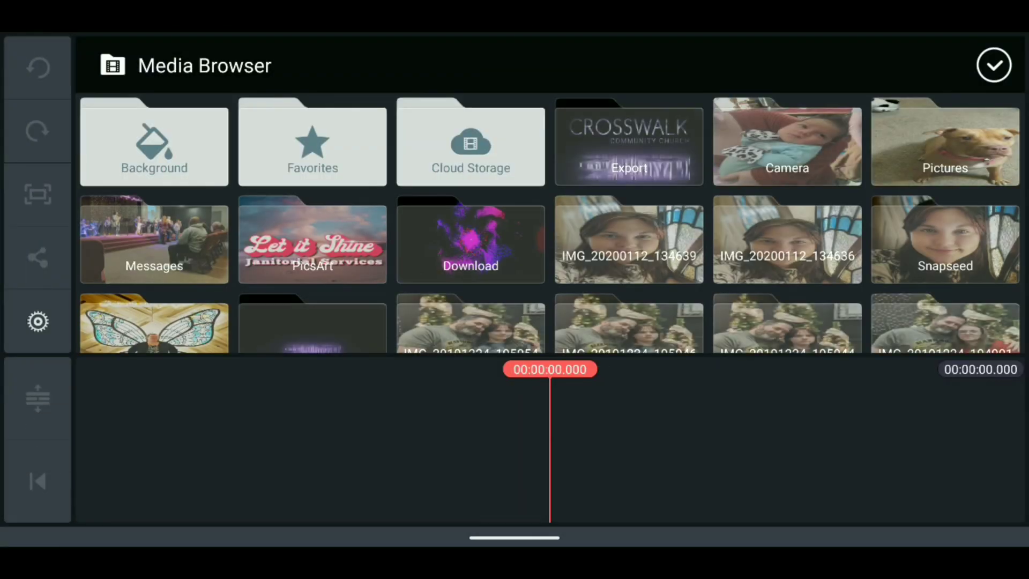
click(154, 143)
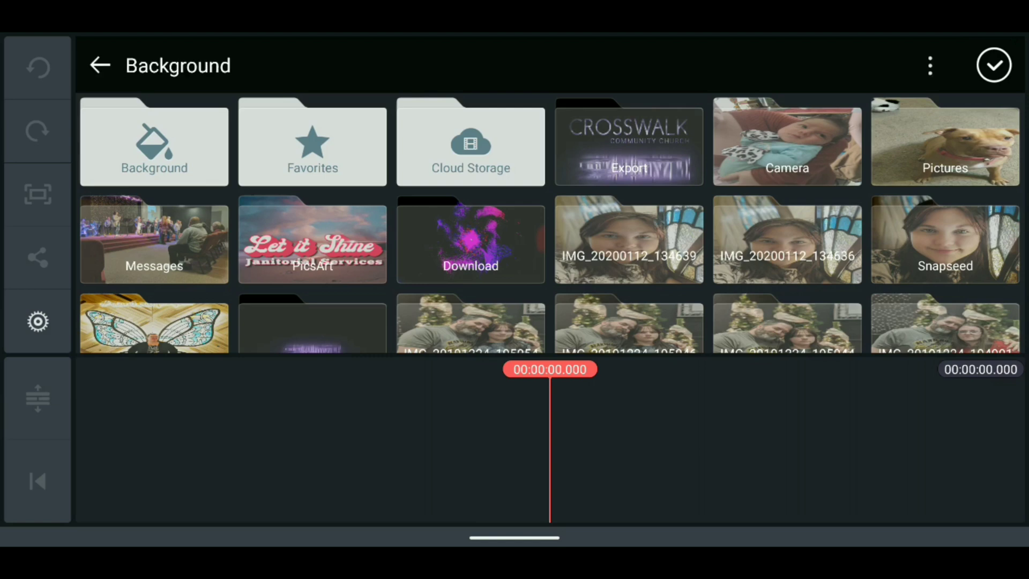
click(153, 141)
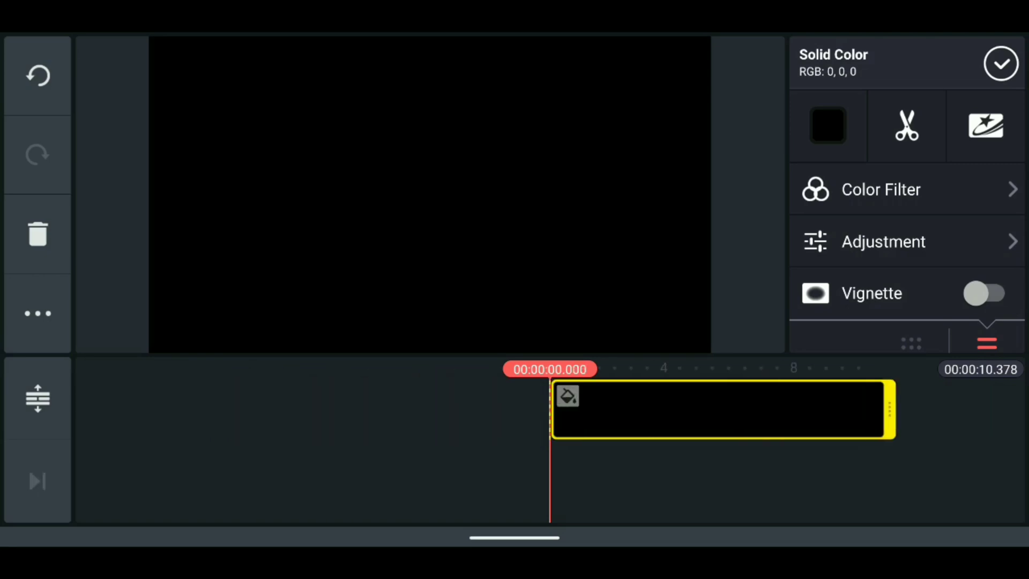
click(1000, 64)
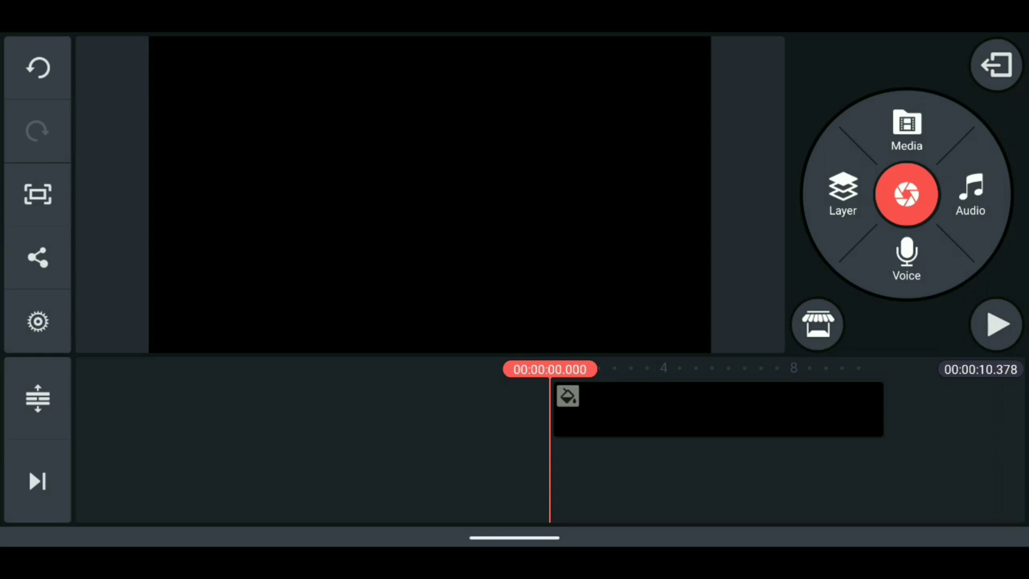
Add a text layer reading 'Kine' and enlarge it in the frame
click(842, 194)
text(K)
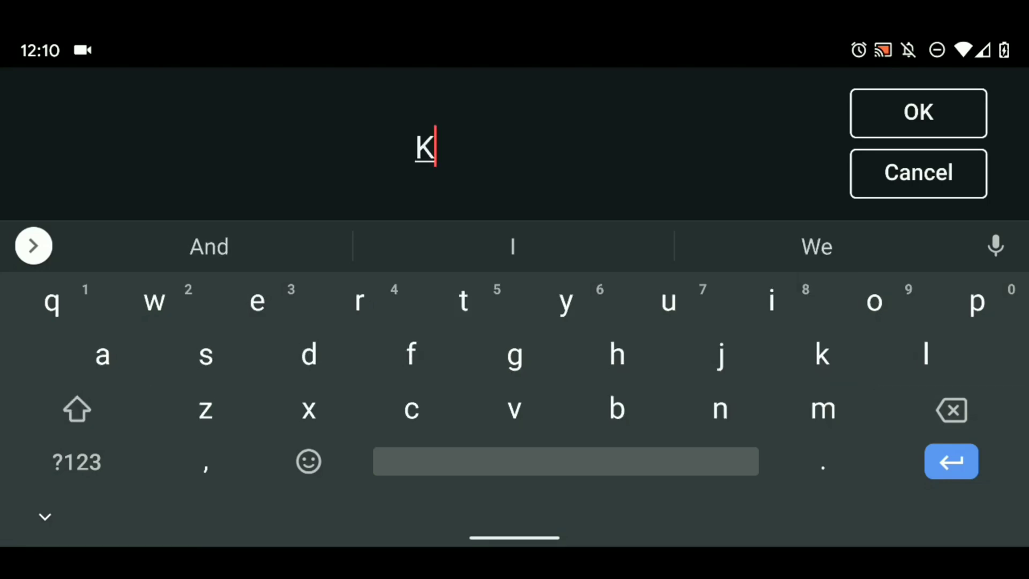
text(ine)
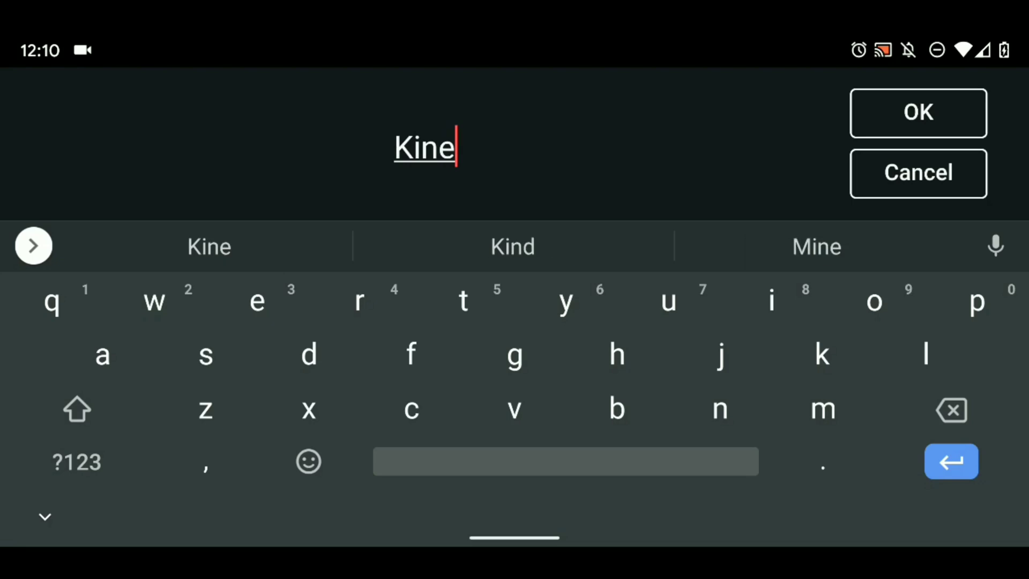
click(917, 112)
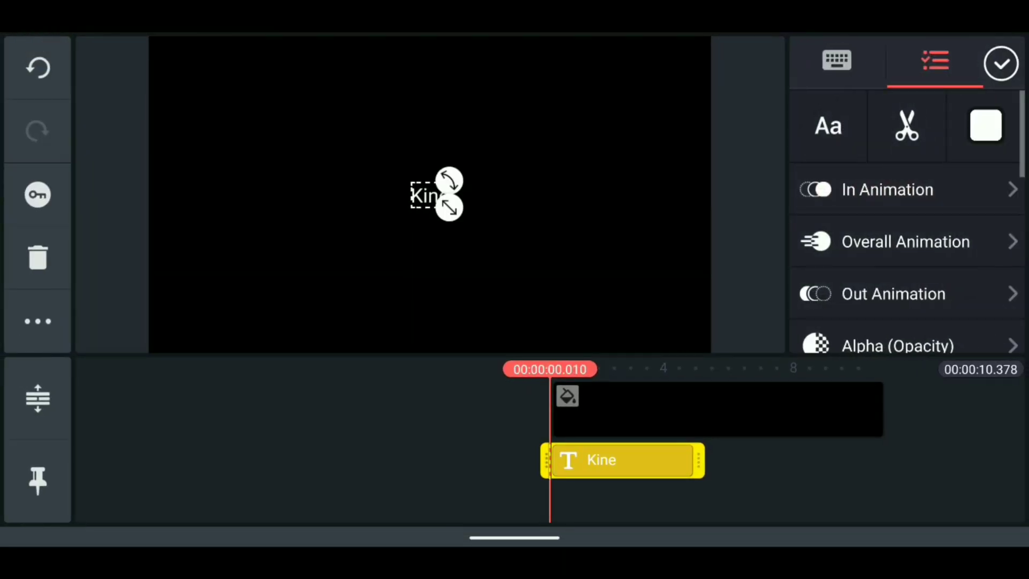
drag(449, 210, 522, 259)
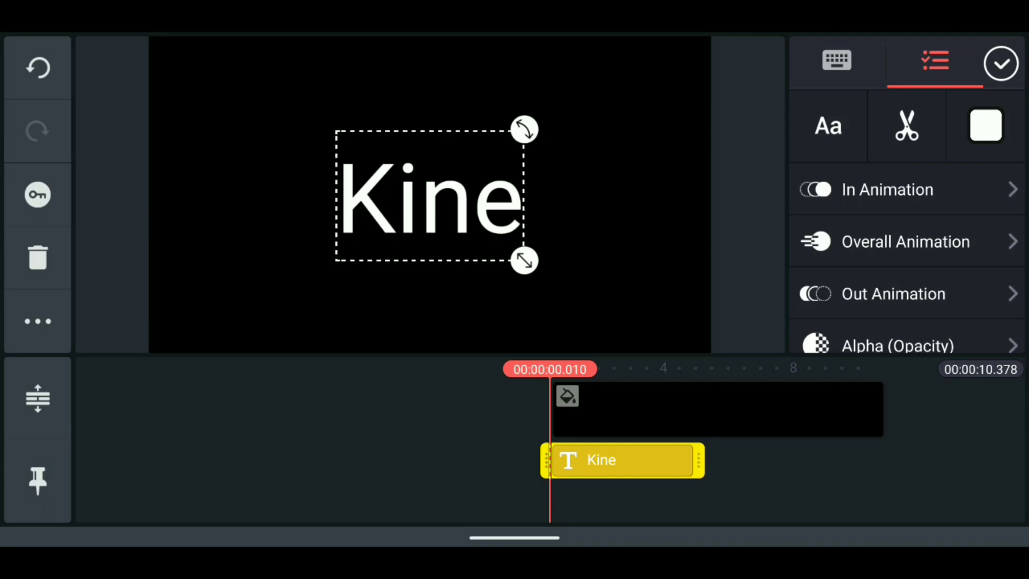
Set the Kine text font to Roboto Black
click(826, 125)
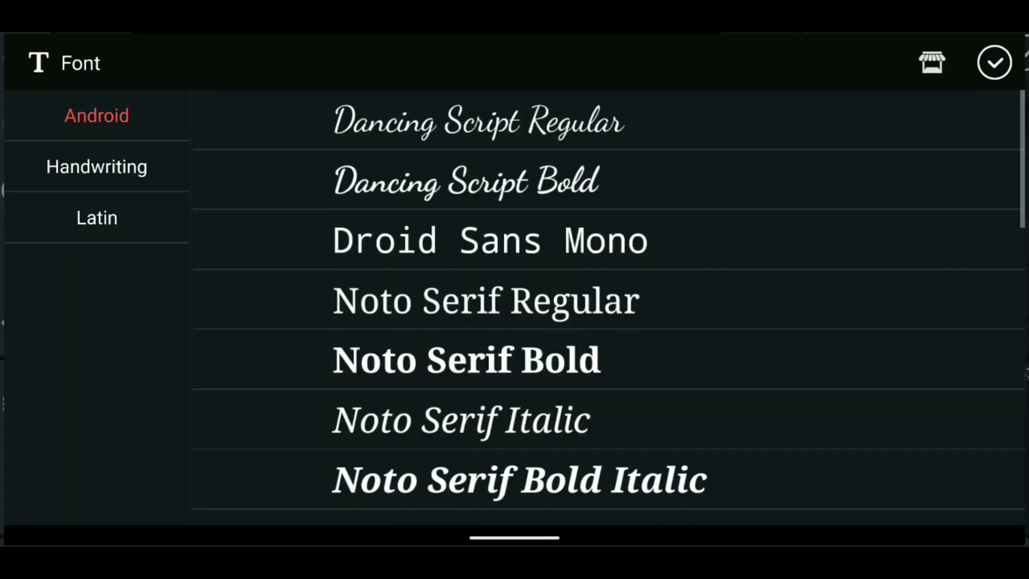
scroll(down, 3)
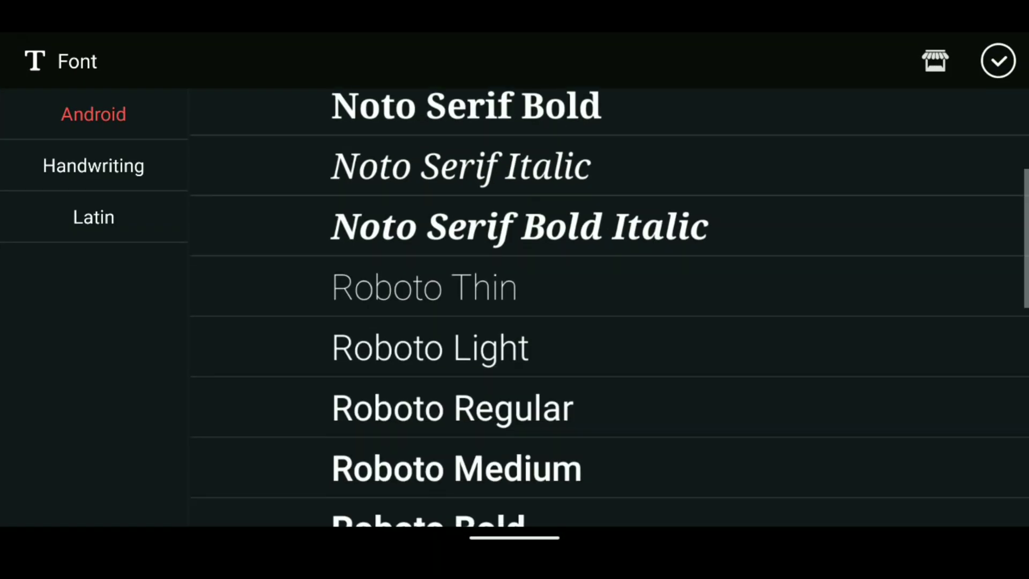
click(437, 358)
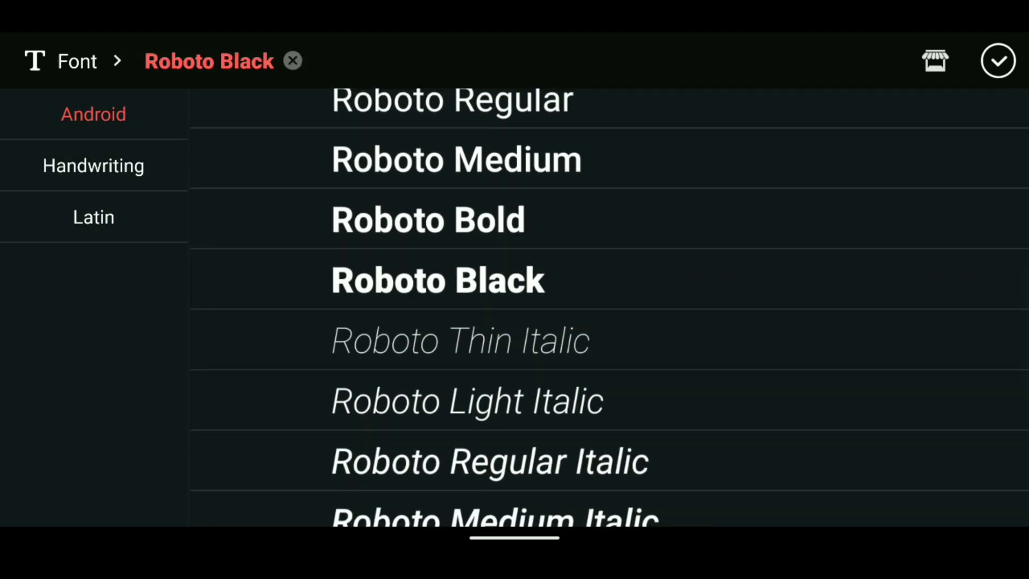
click(1000, 60)
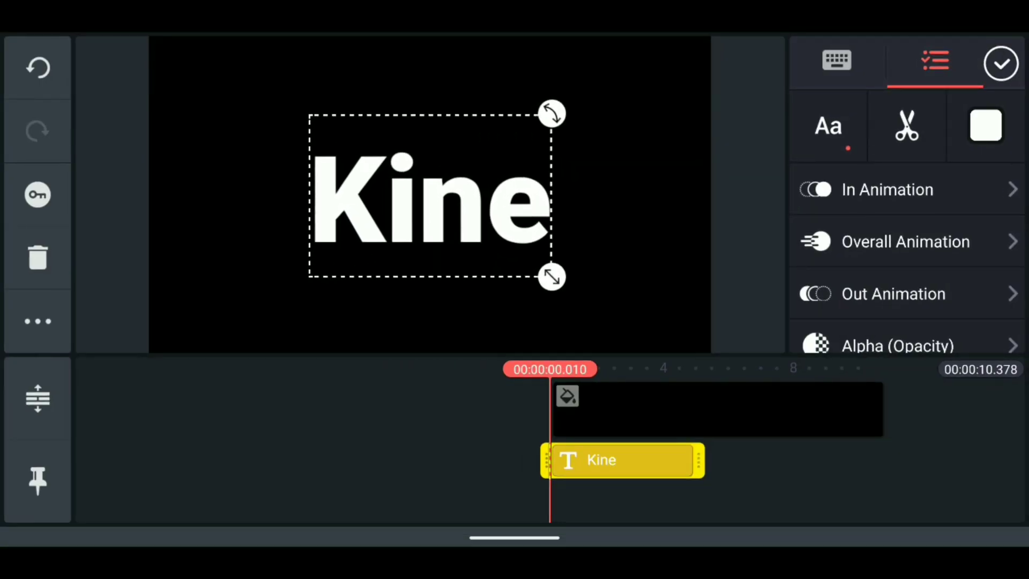
Move the Kine text toward the top and extend its clip to the background's end
drag(433, 197, 433, 155)
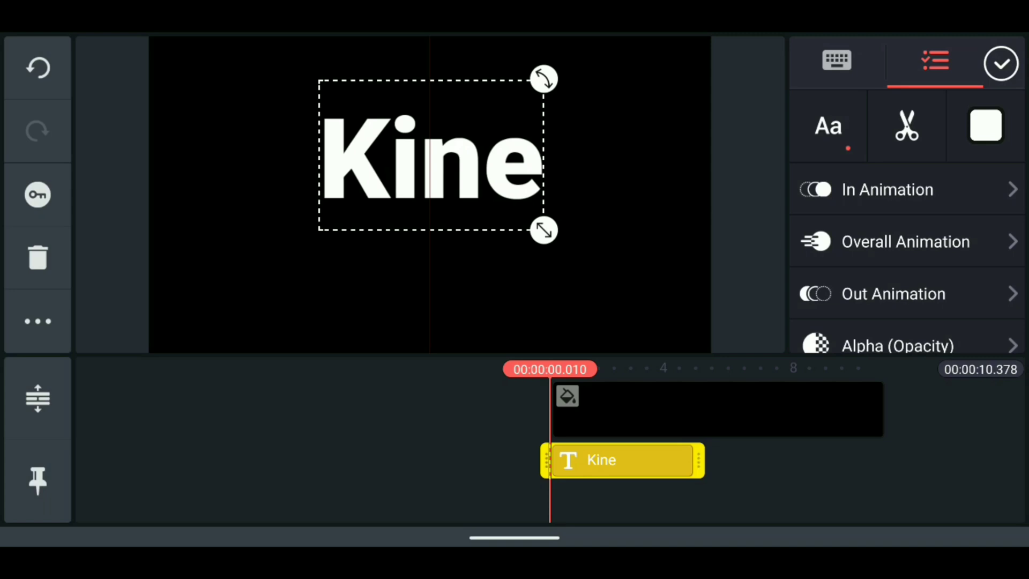
drag(433, 157, 433, 128)
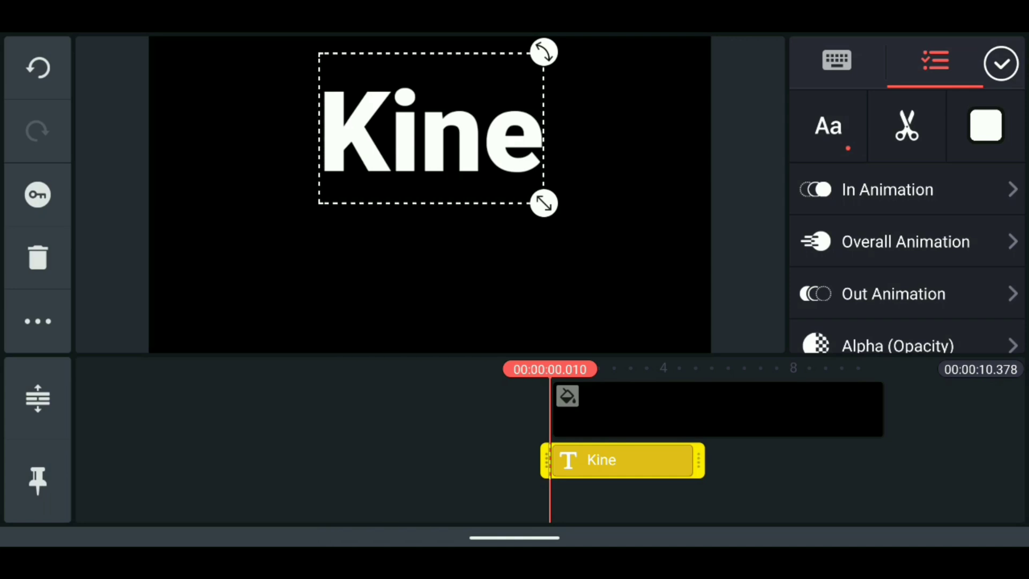
drag(703, 460, 854, 459)
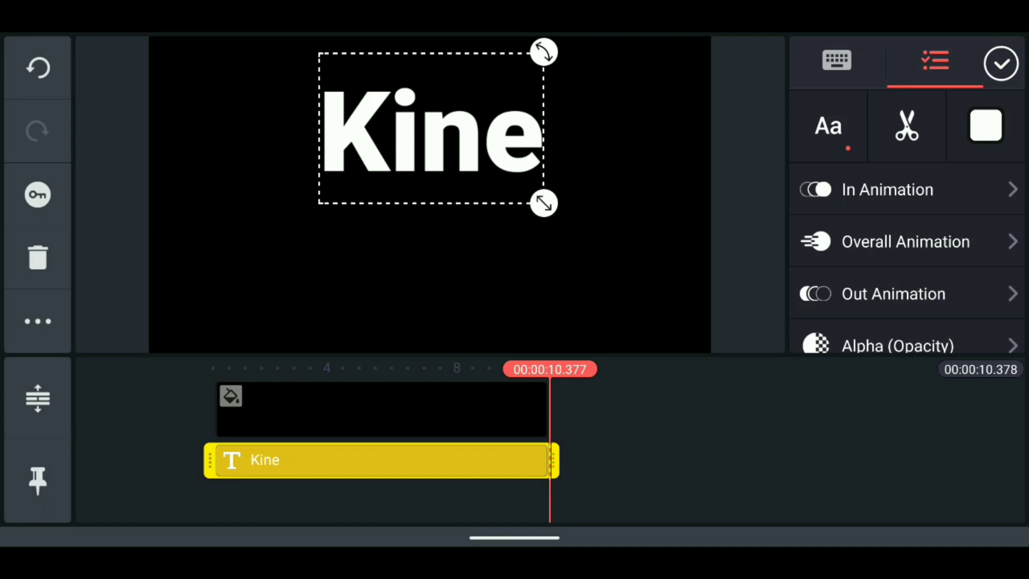
Colour the Kine text pure green (#00FF00) at full opacity
click(986, 126)
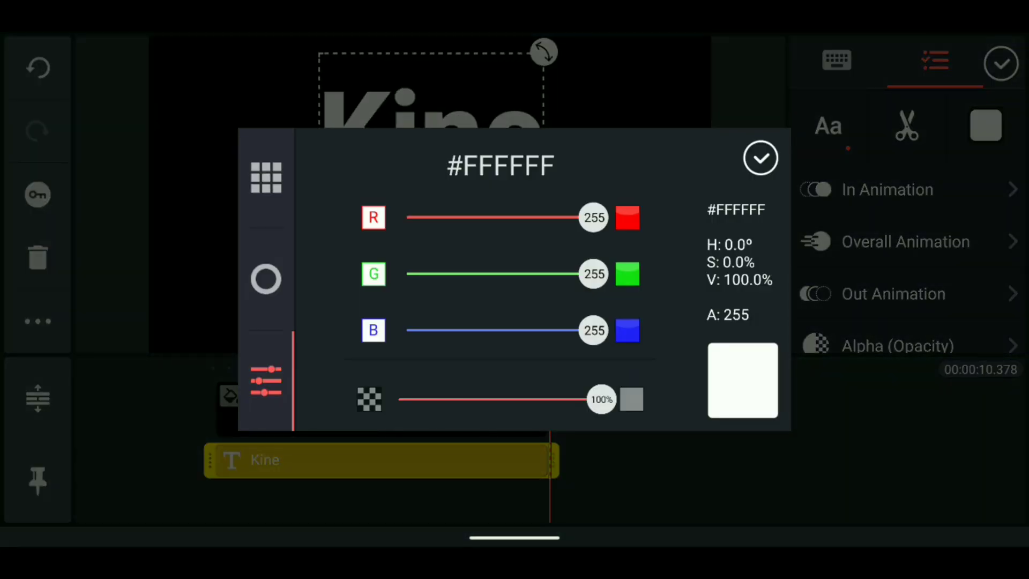
drag(593, 218, 408, 218)
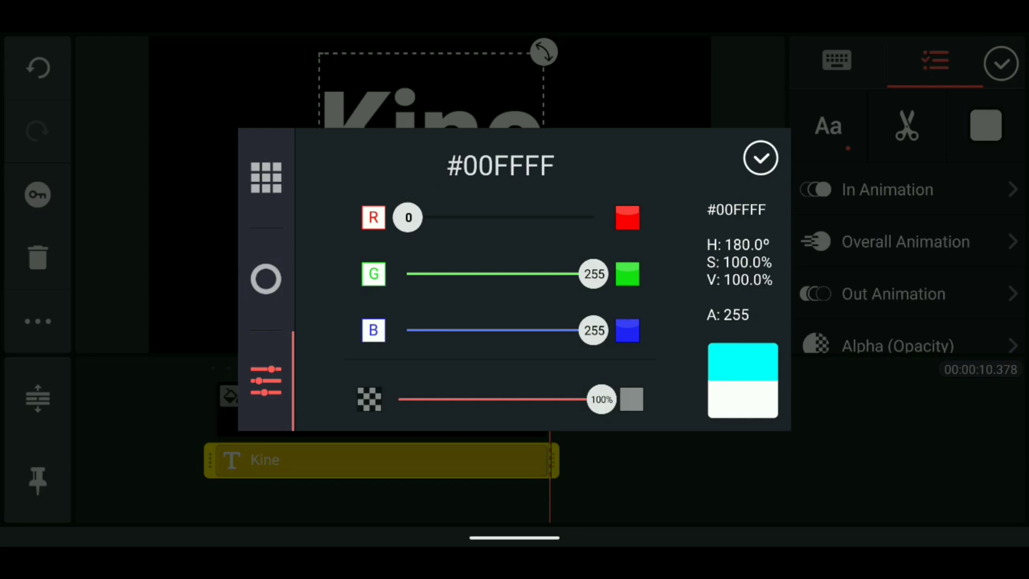
drag(599, 399, 399, 399)
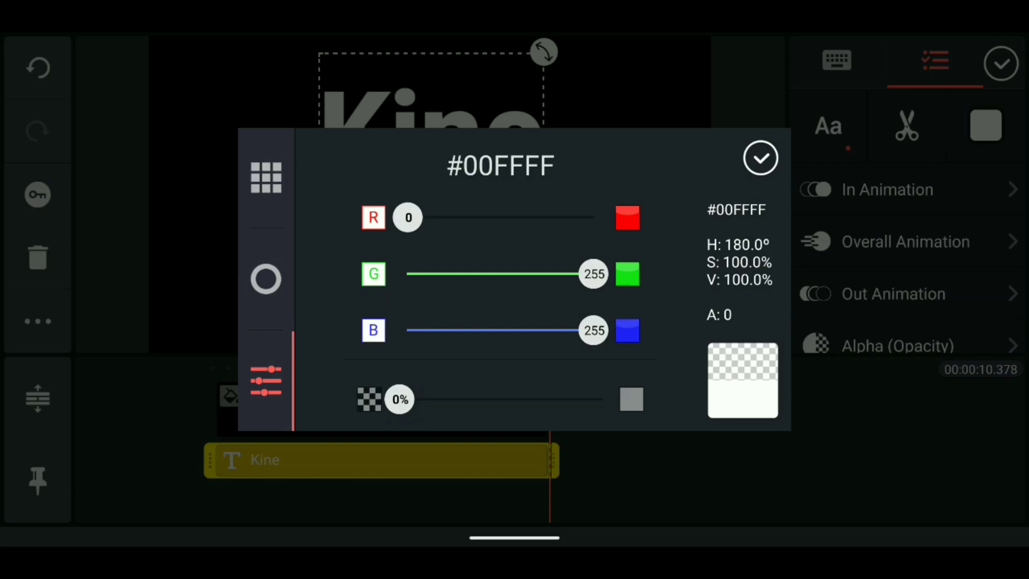
drag(407, 399, 501, 398)
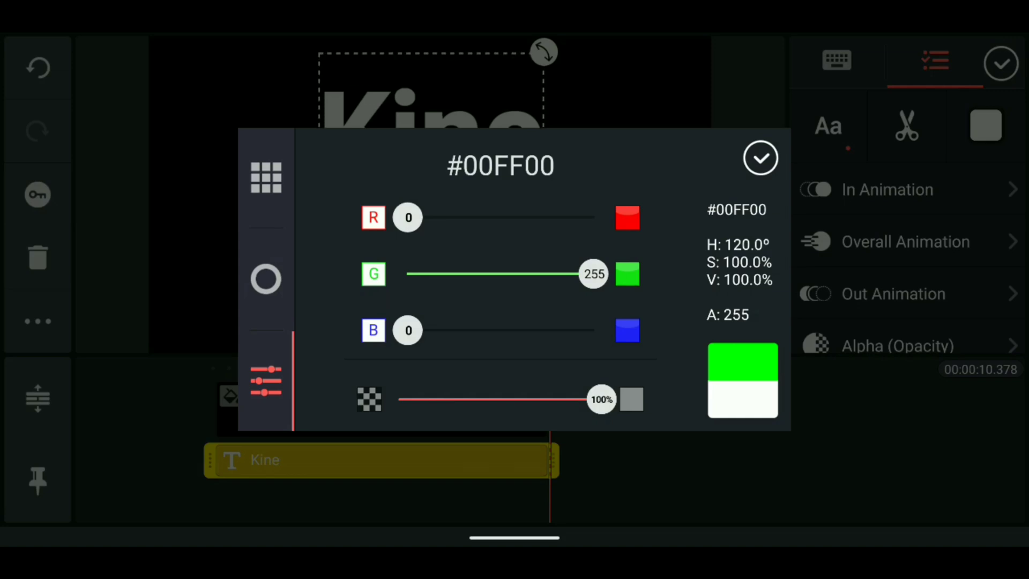
click(760, 158)
text(Master)
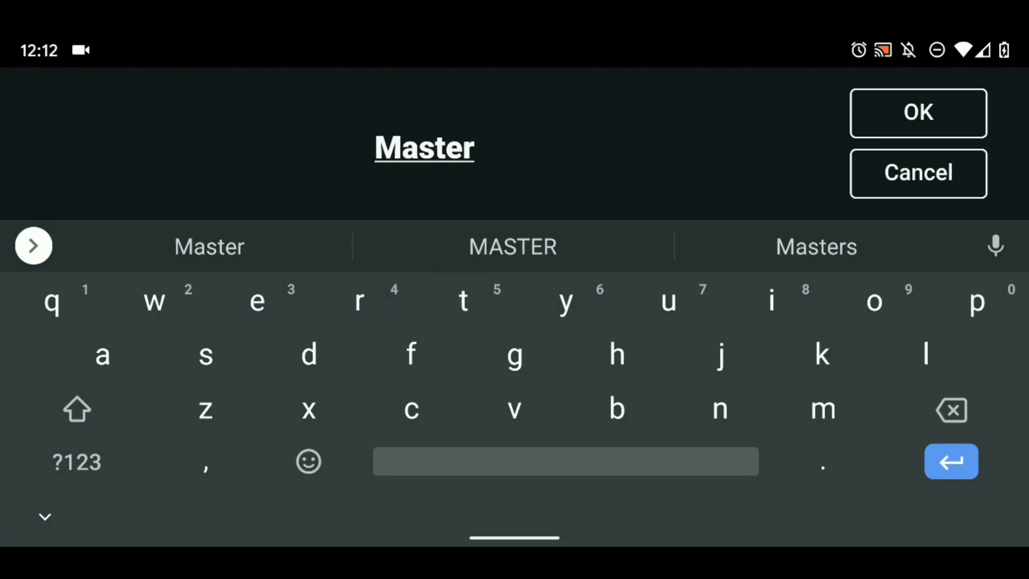
Confirm the 'Master' text, enlarge it to fill the width and place Kine above it
click(917, 112)
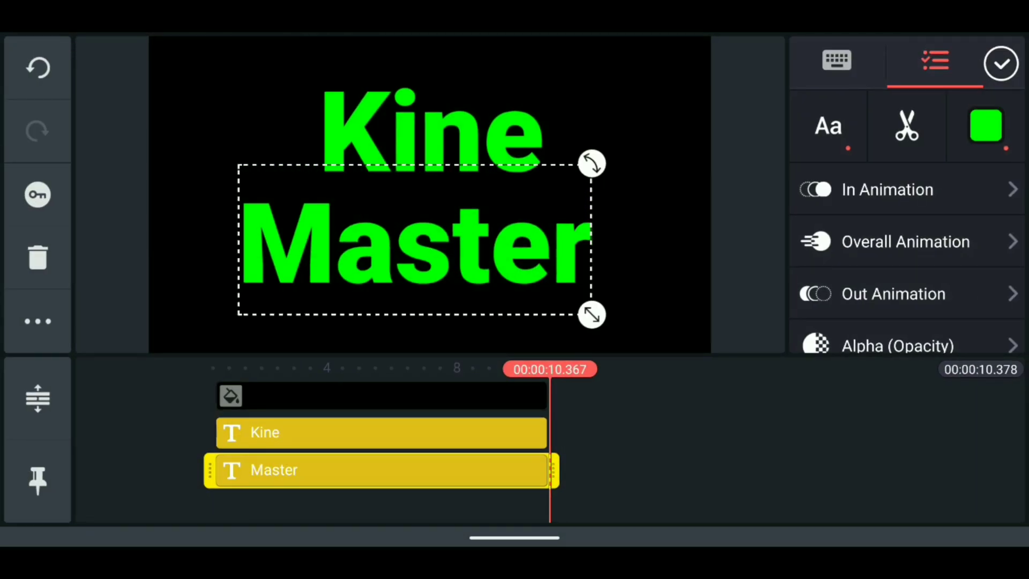
drag(590, 314, 654, 342)
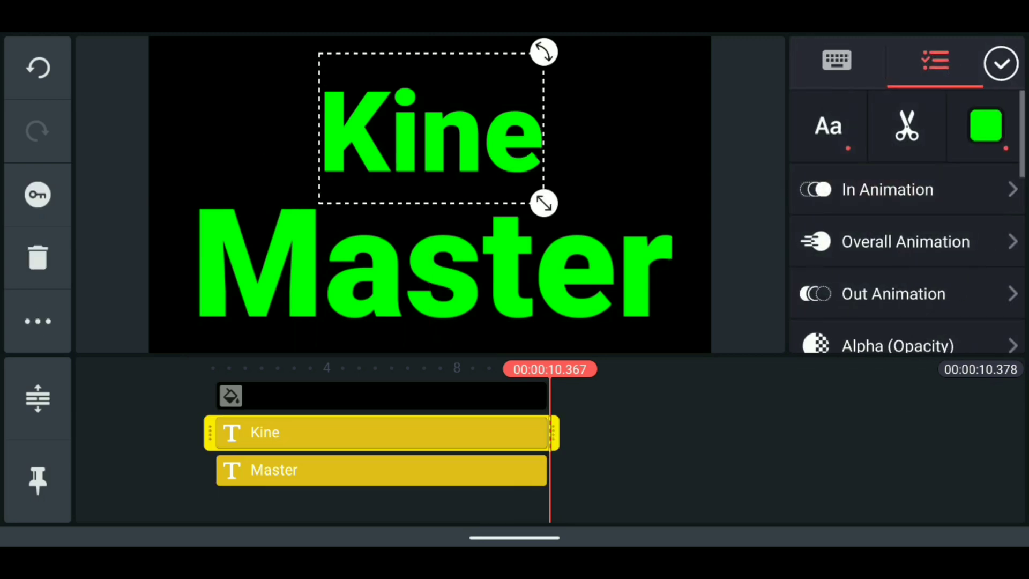
drag(544, 203, 589, 235)
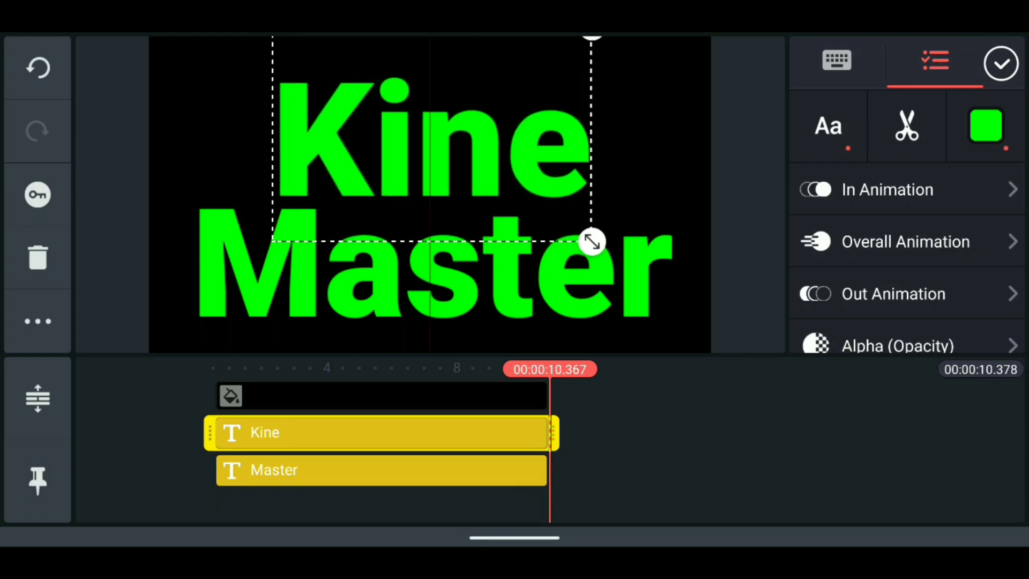
drag(591, 242, 591, 227)
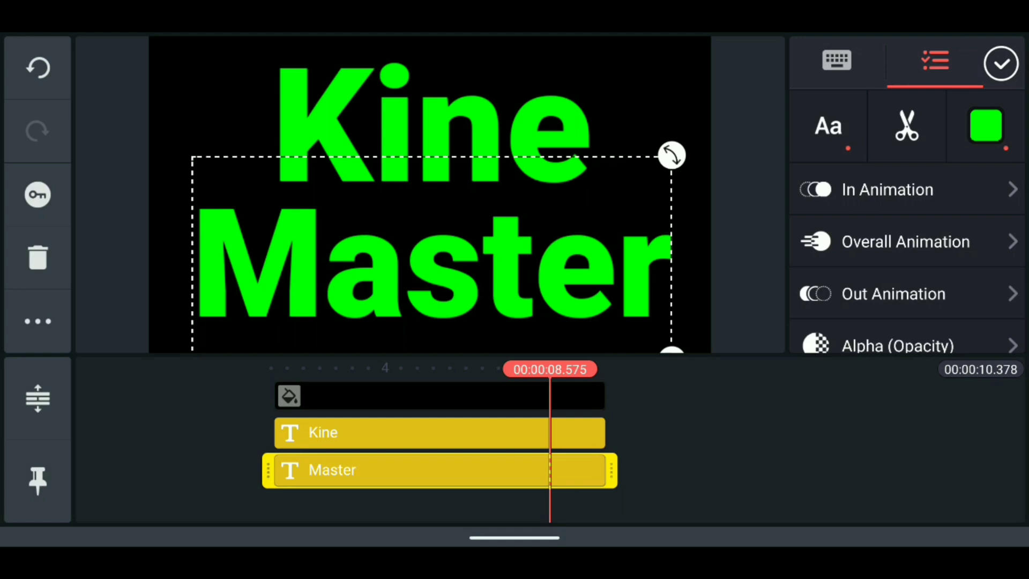
Give the Kine text layer a Pop entrance animation
click(1000, 63)
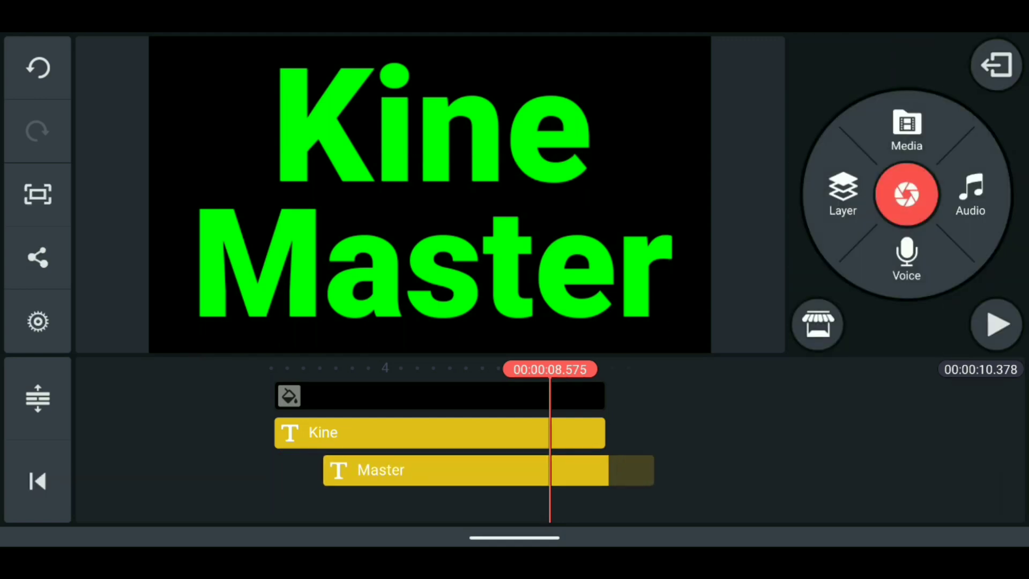
click(439, 432)
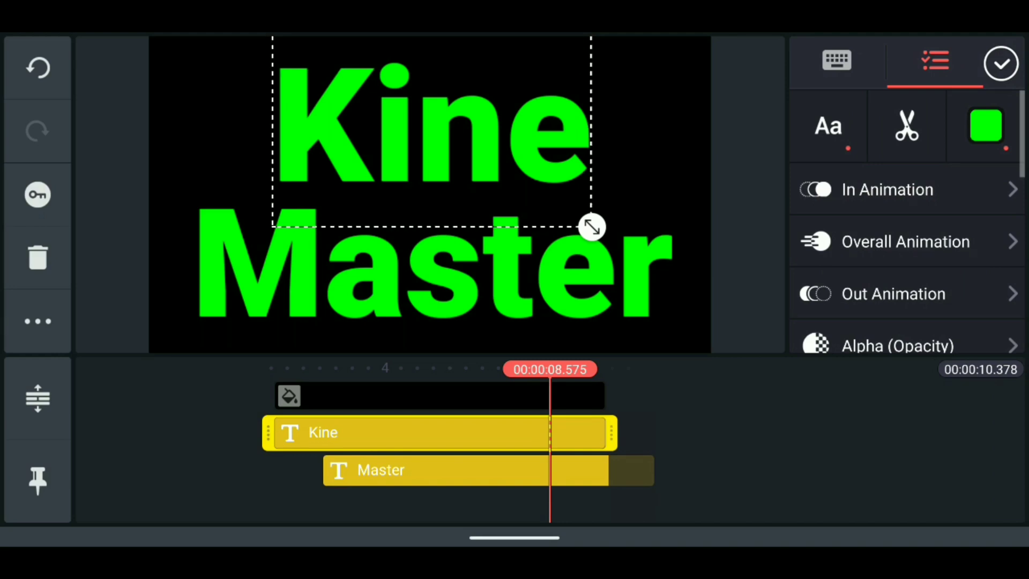
click(887, 189)
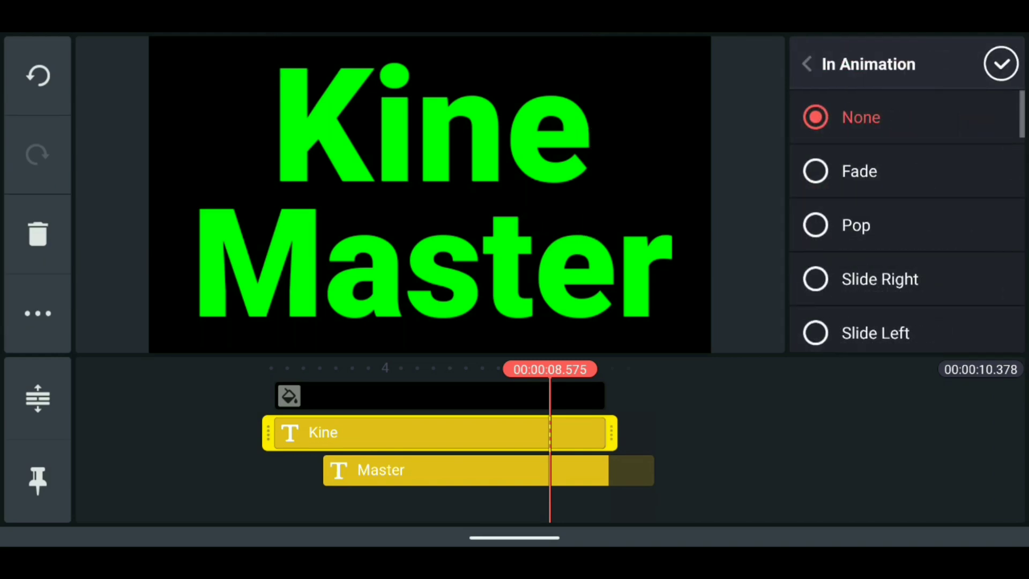
click(856, 225)
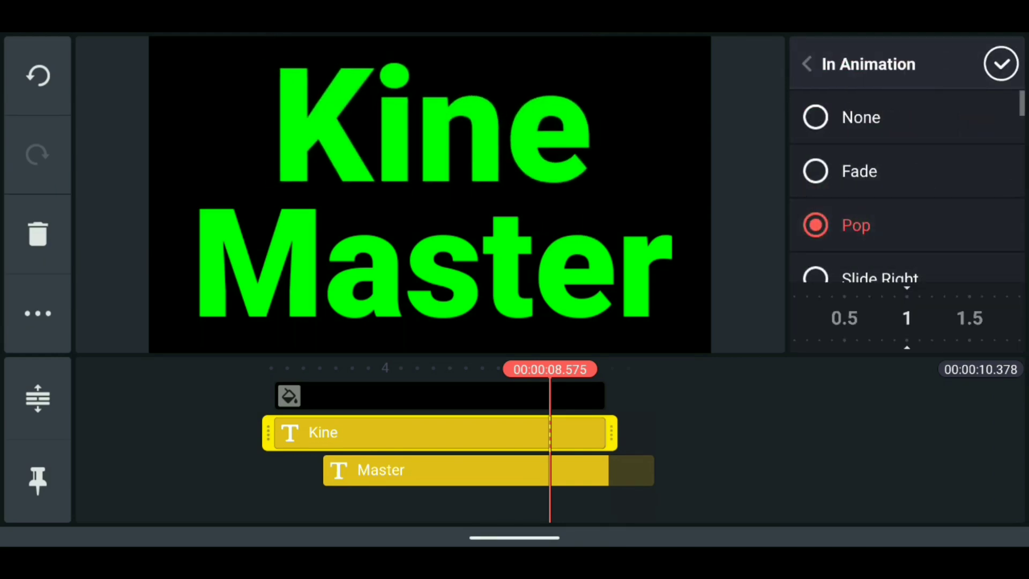
Give the Master text layer a Pop entrance animation starting slightly later
click(806, 63)
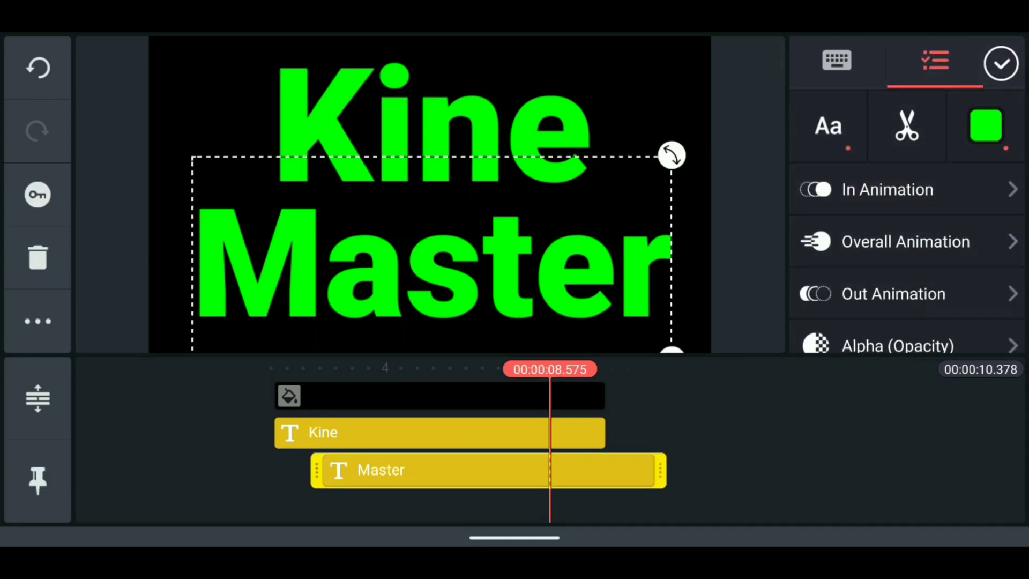
click(888, 188)
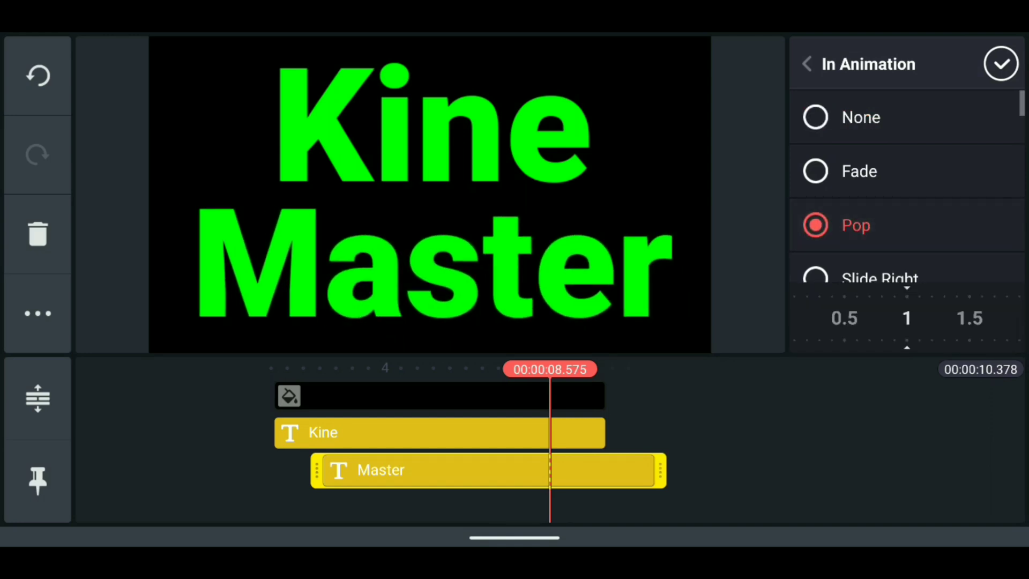
click(1000, 64)
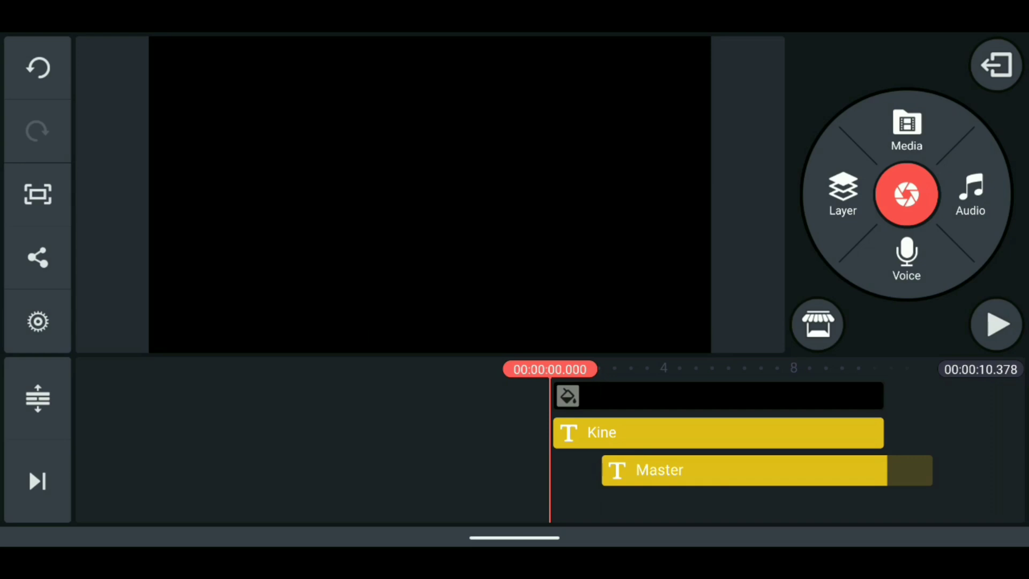
Play back the title animation, then return home and show the Untitled 39 project details
click(996, 323)
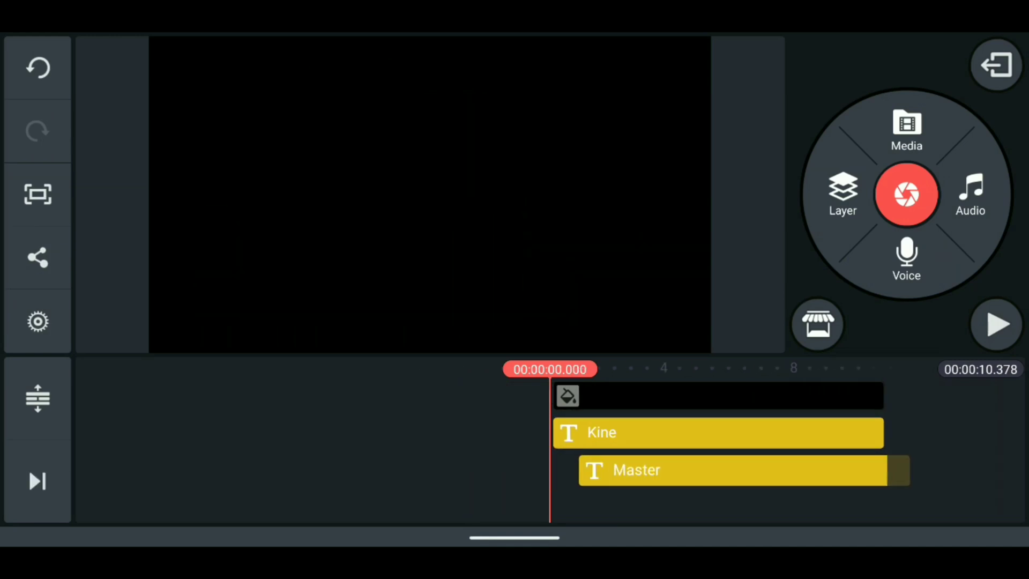
click(996, 324)
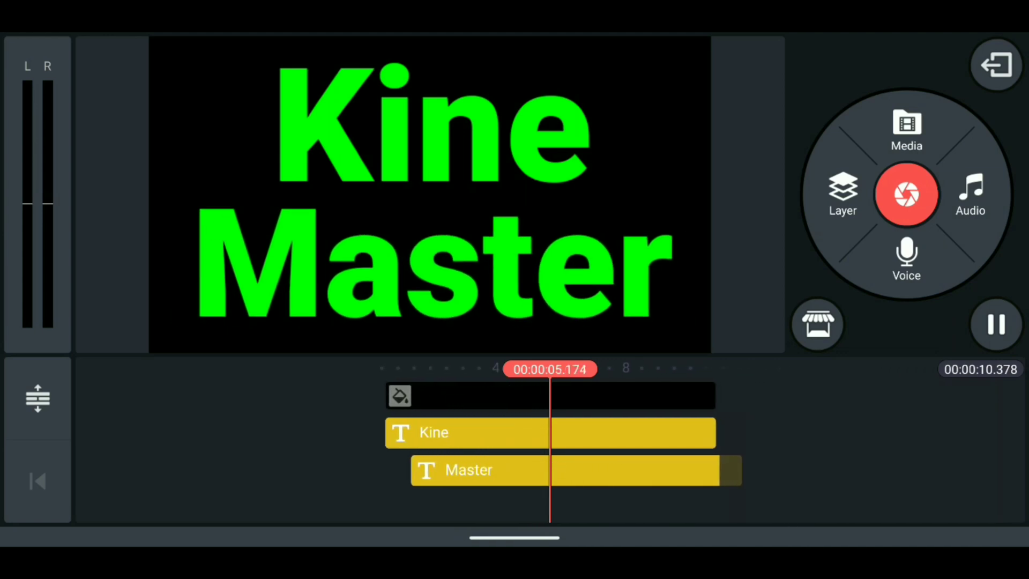
click(995, 65)
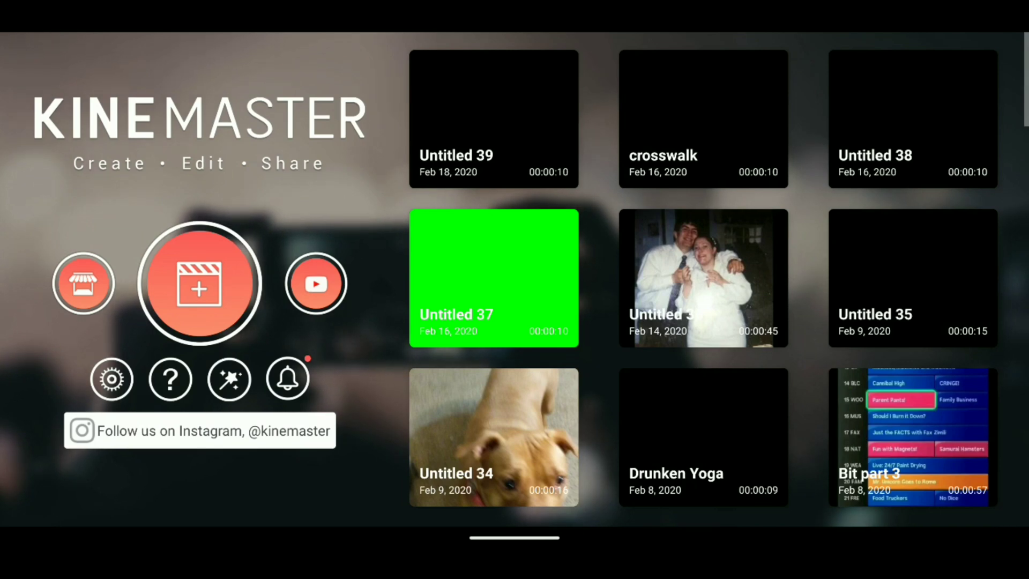
click(493, 118)
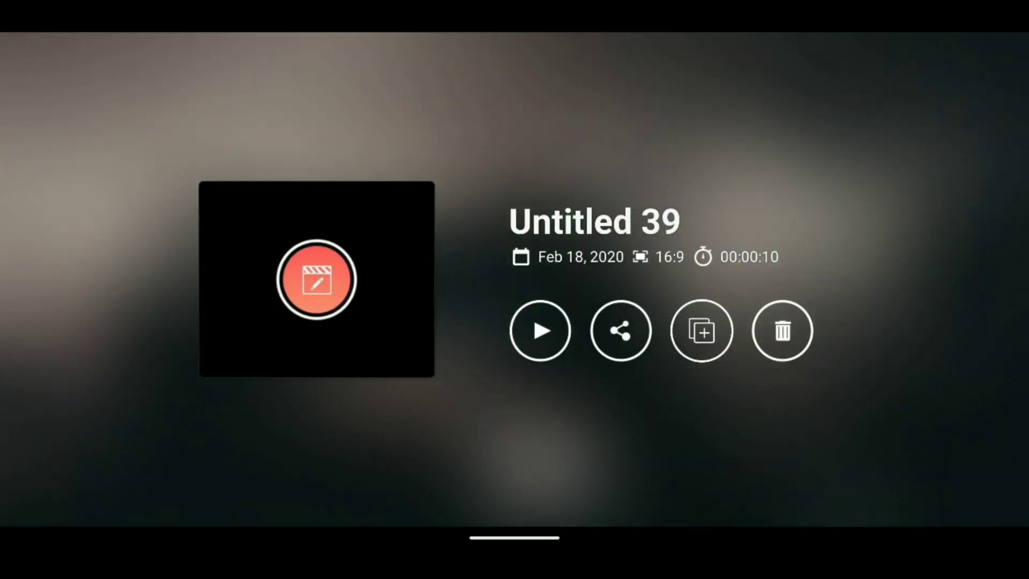
Export the Untitled 39 title project as a video
click(620, 330)
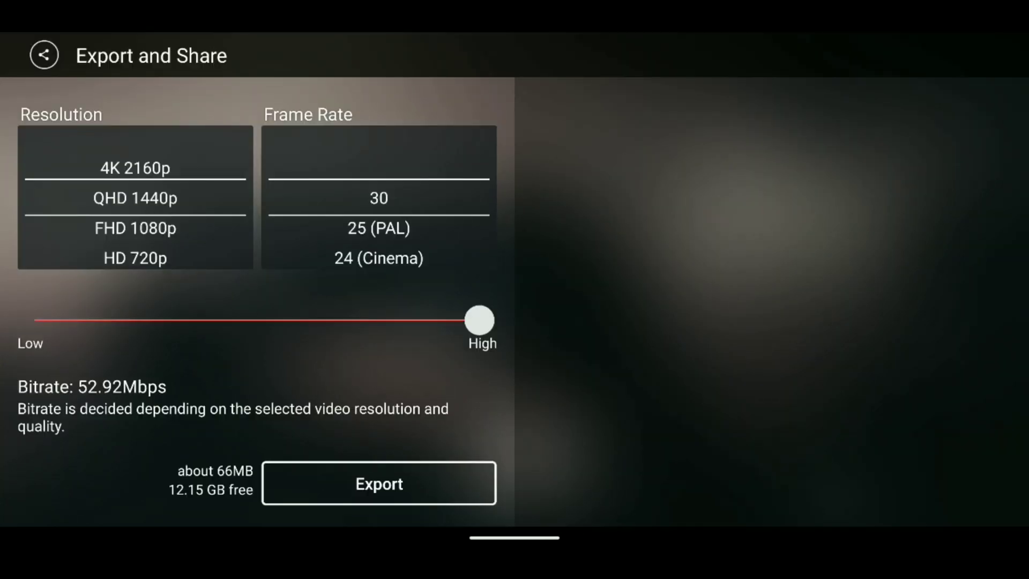
click(378, 484)
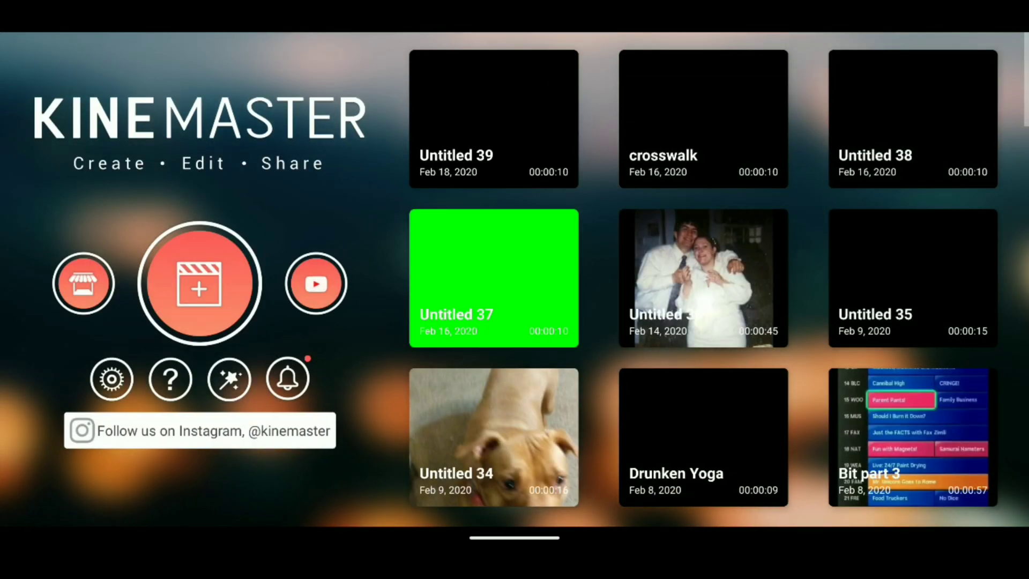
Create a new project with a black solid-colour background clip trimmed to about 10.4 seconds
click(200, 283)
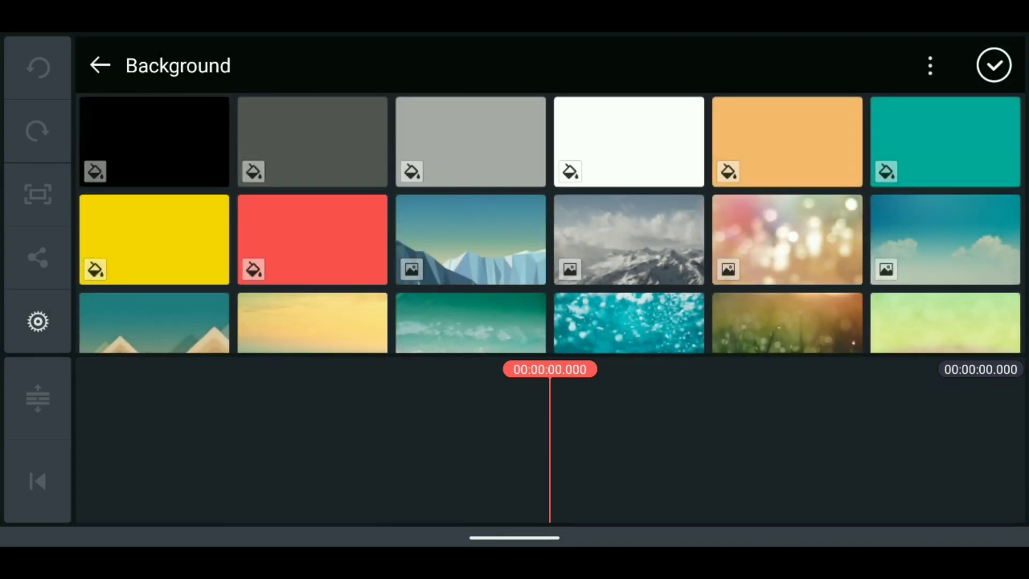
click(153, 141)
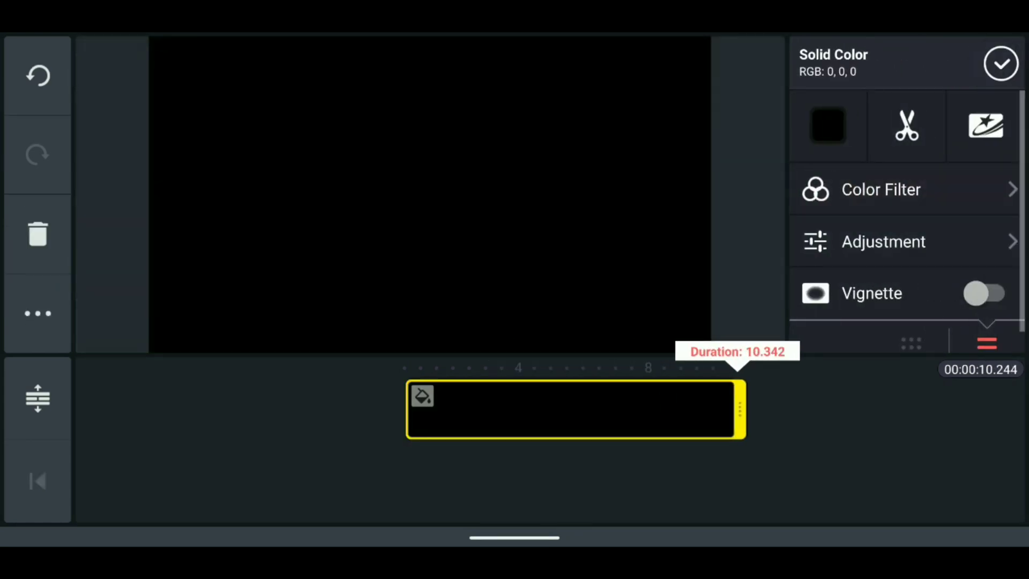
drag(741, 408, 838, 409)
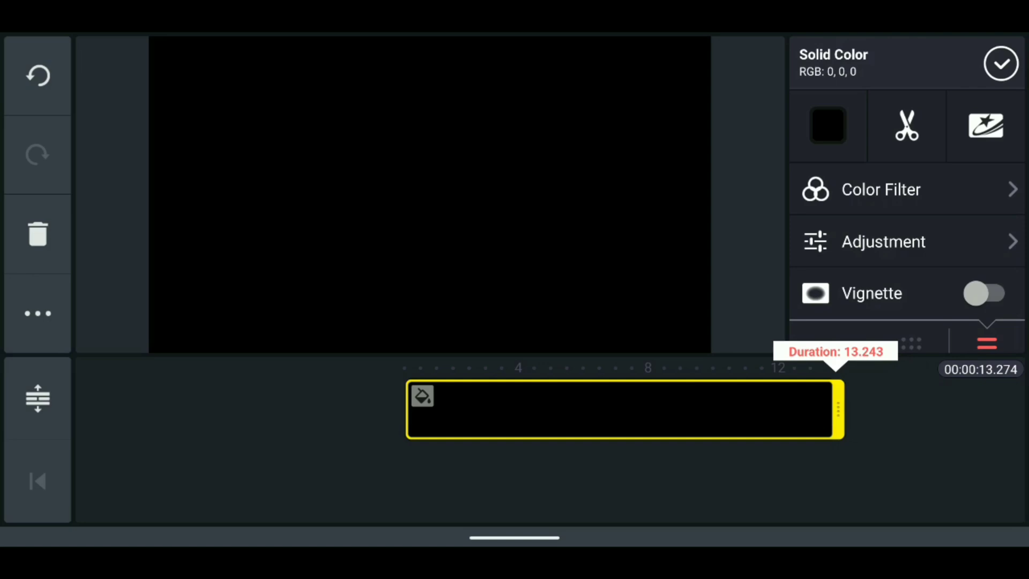
drag(840, 410, 732, 409)
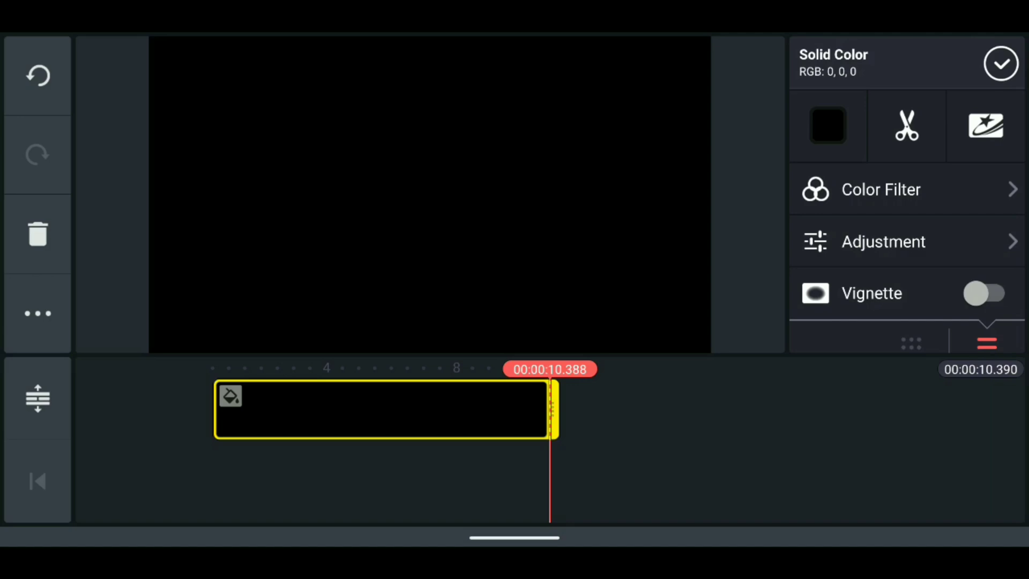
Add the red planet image from the Download folder as a media layer
click(998, 63)
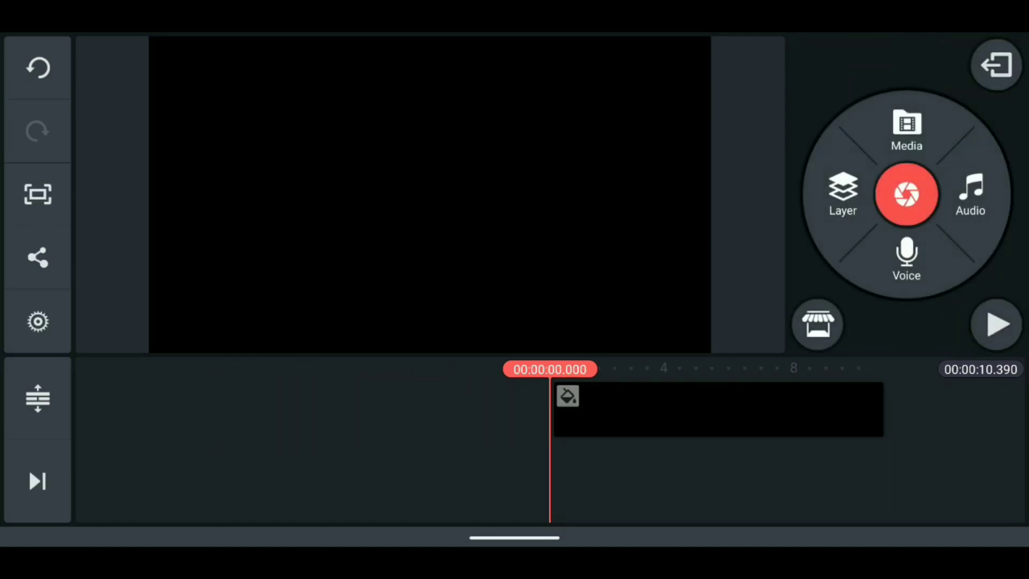
click(842, 194)
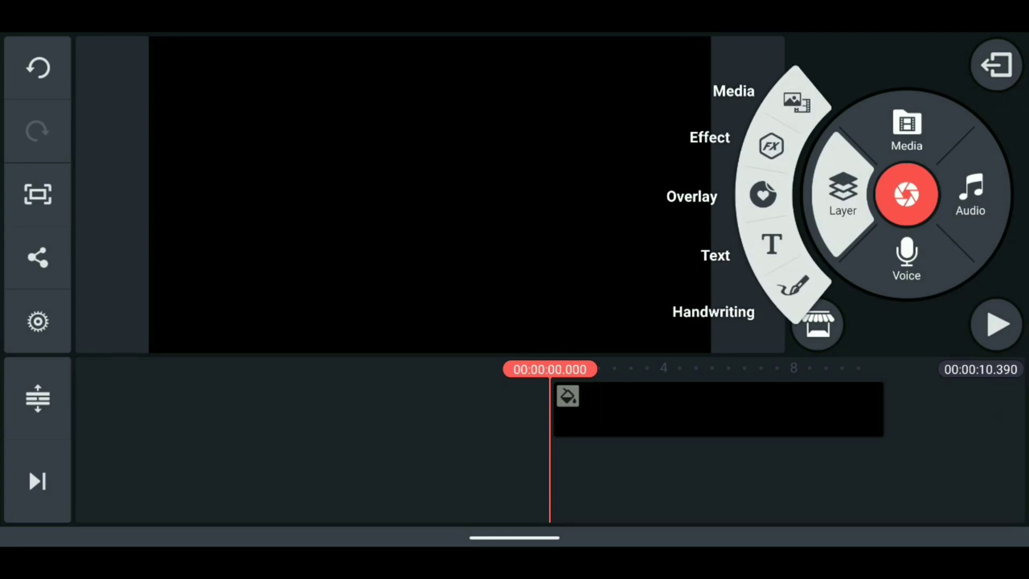
click(906, 130)
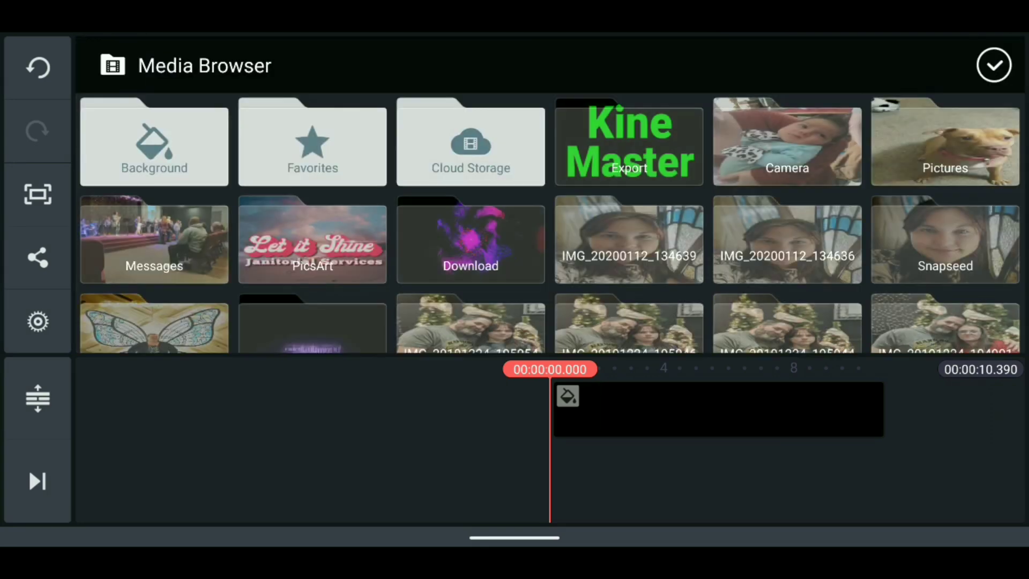
click(470, 240)
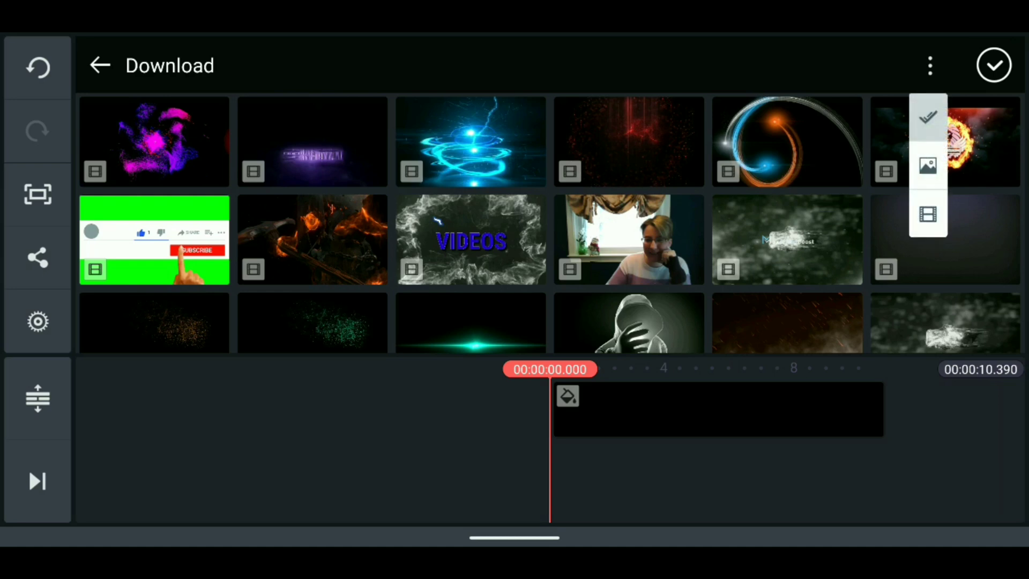
click(928, 165)
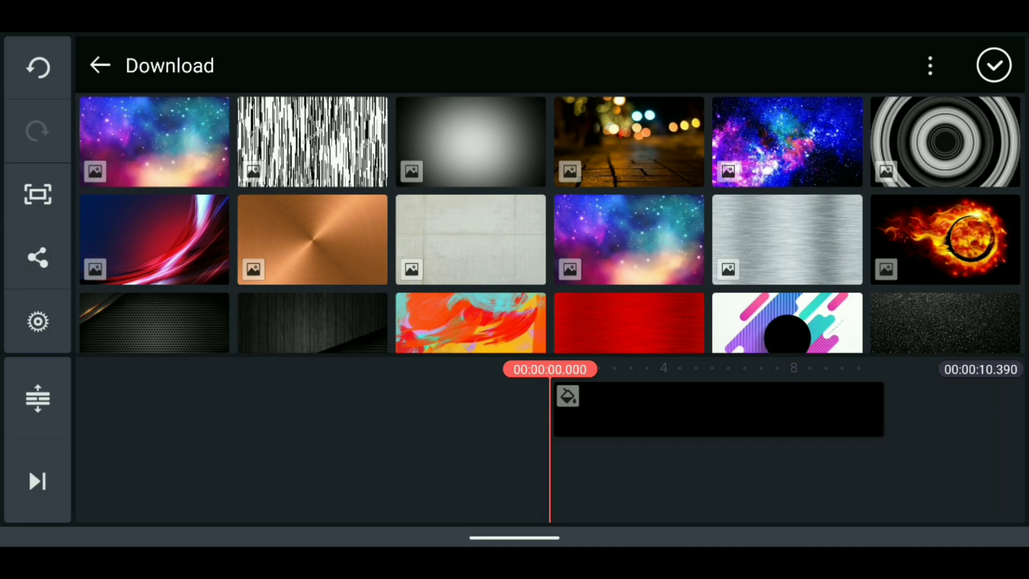
scroll(down, 3)
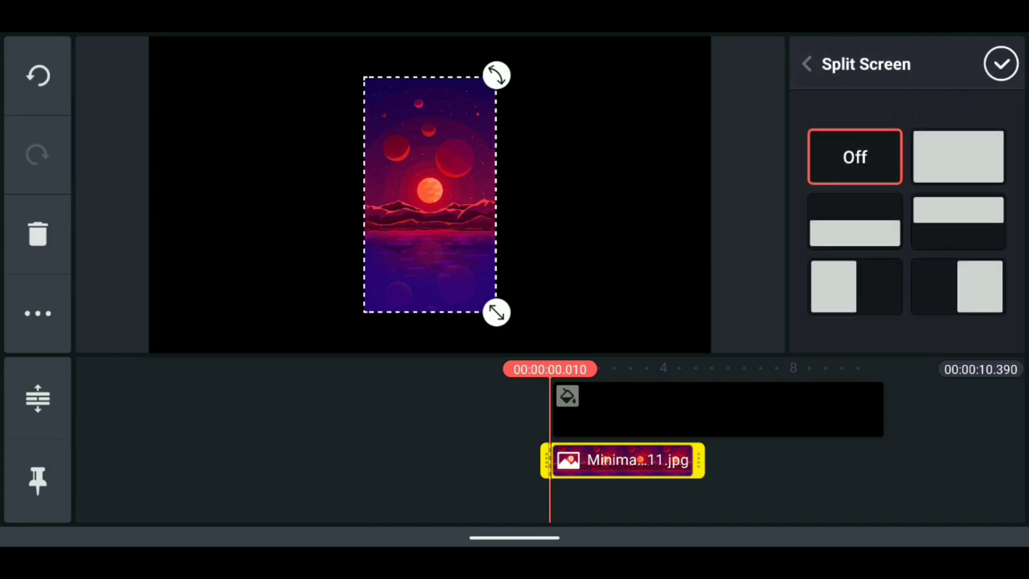
Stretch the planet image to fill the whole frame via Split Screen
click(957, 156)
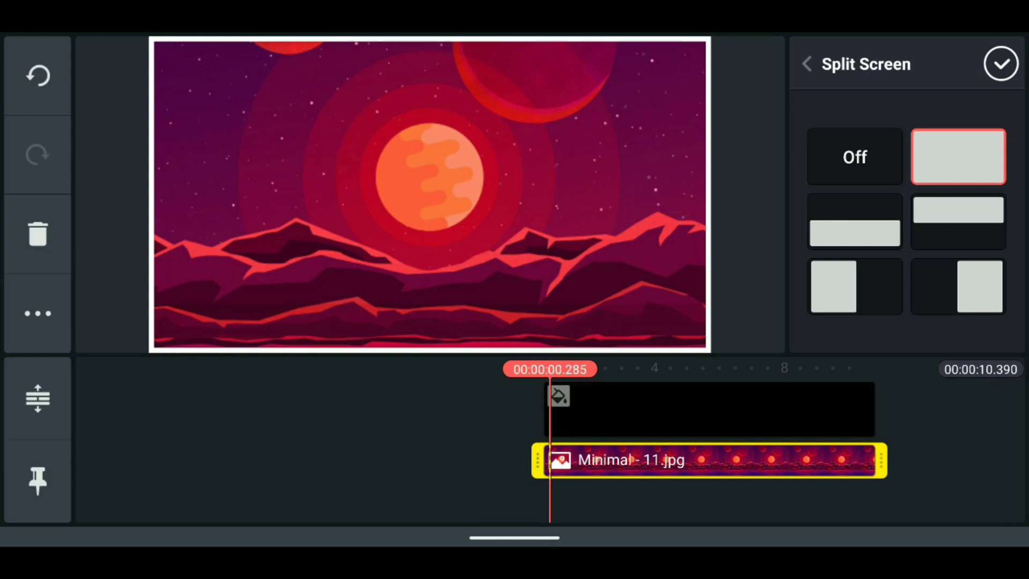
click(1000, 63)
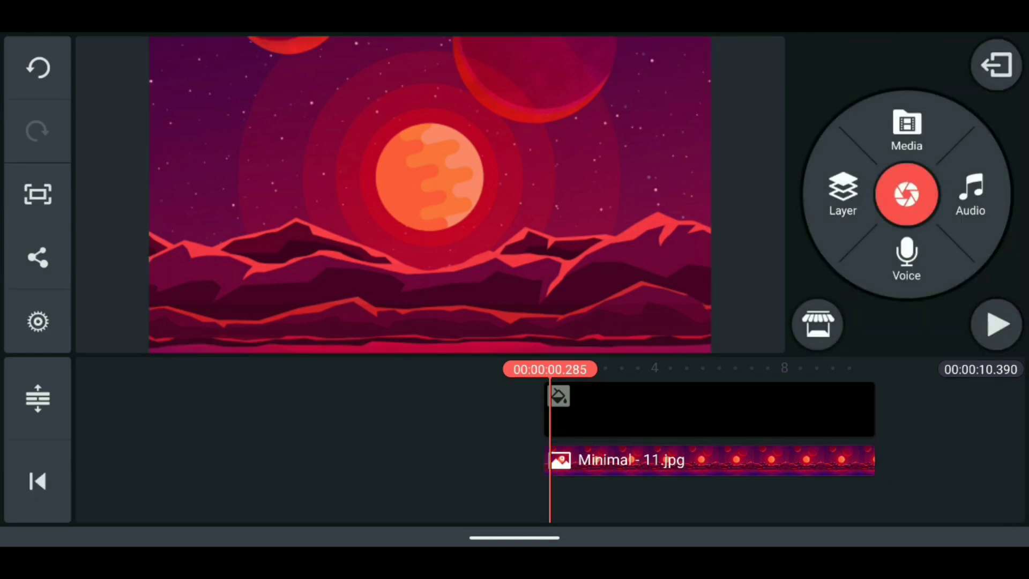
Add the exported green Kine Master video from the Export folder as a full-frame layer
click(842, 194)
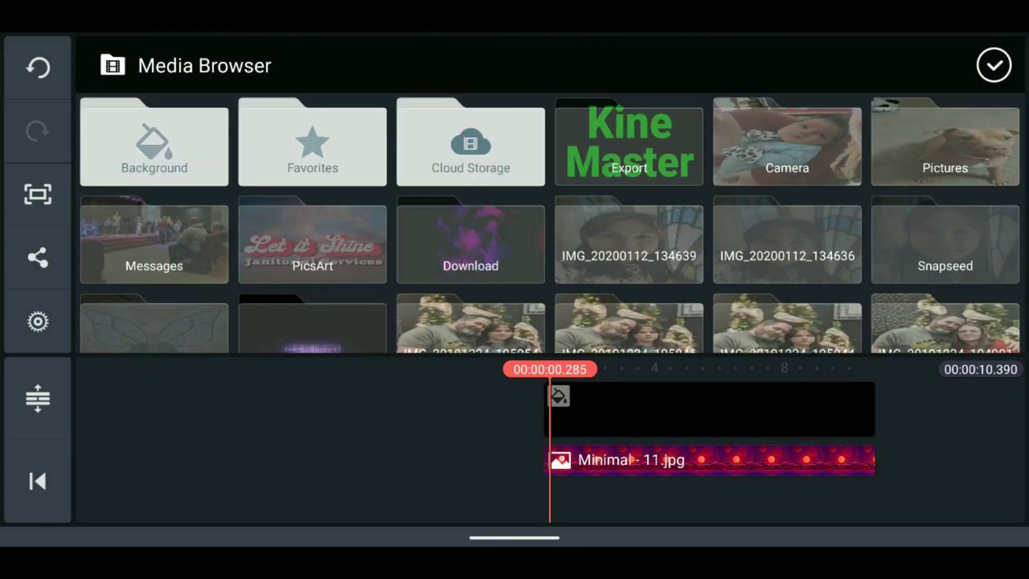
click(628, 141)
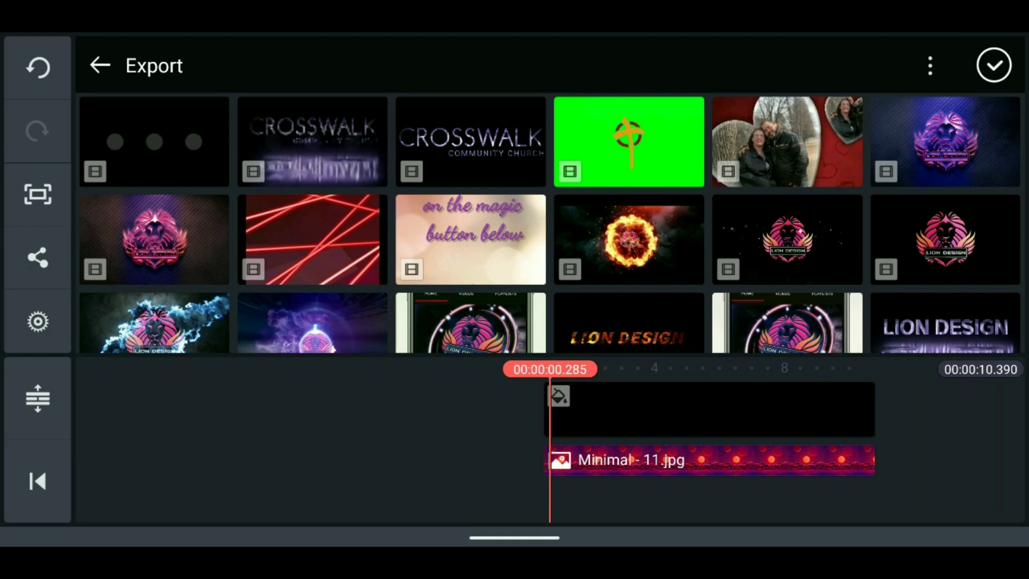
click(629, 142)
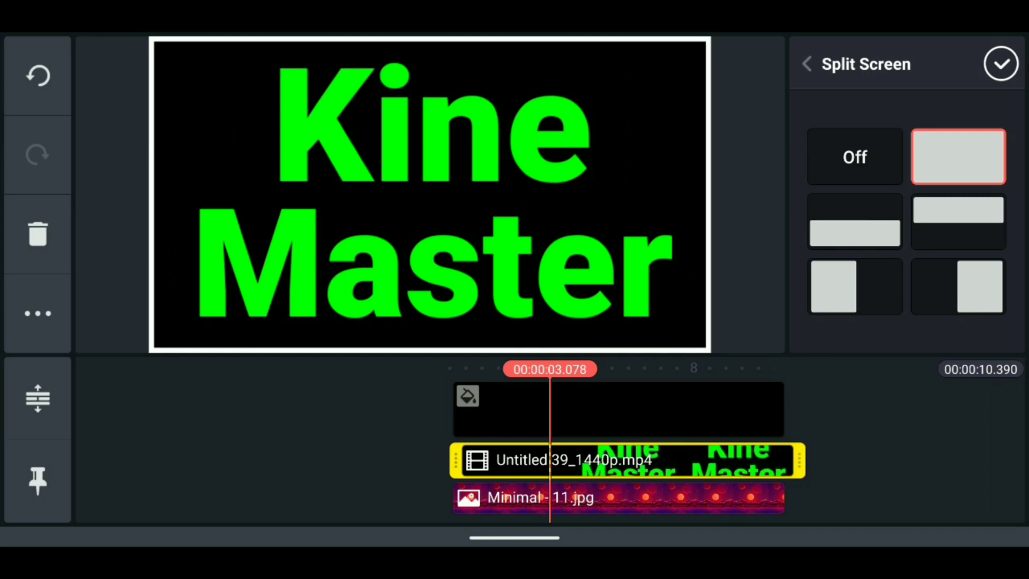
click(1000, 63)
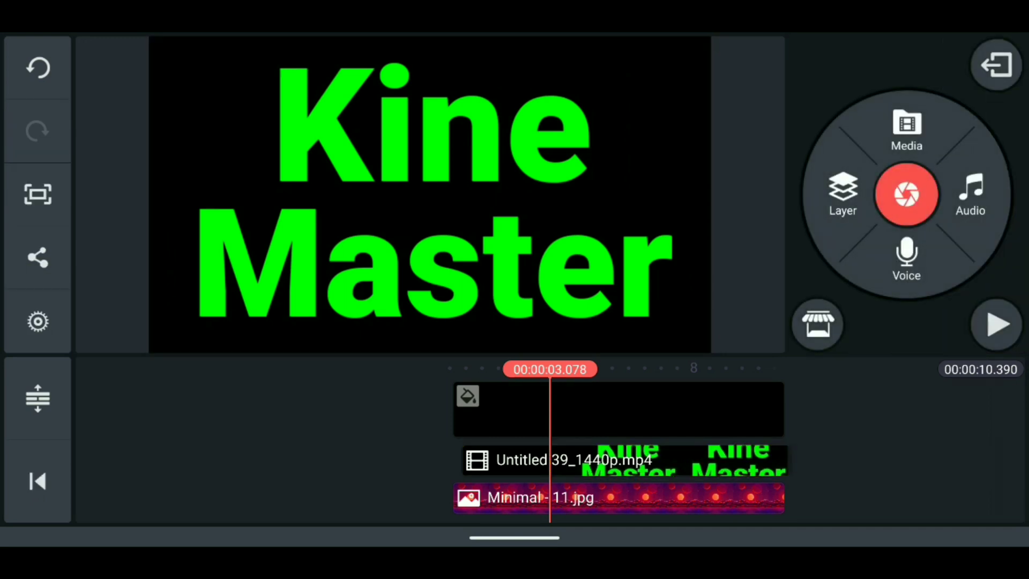
Enable Chroma Key on the Kine Master clip so the planet shows through the letters, then rewind
click(617, 459)
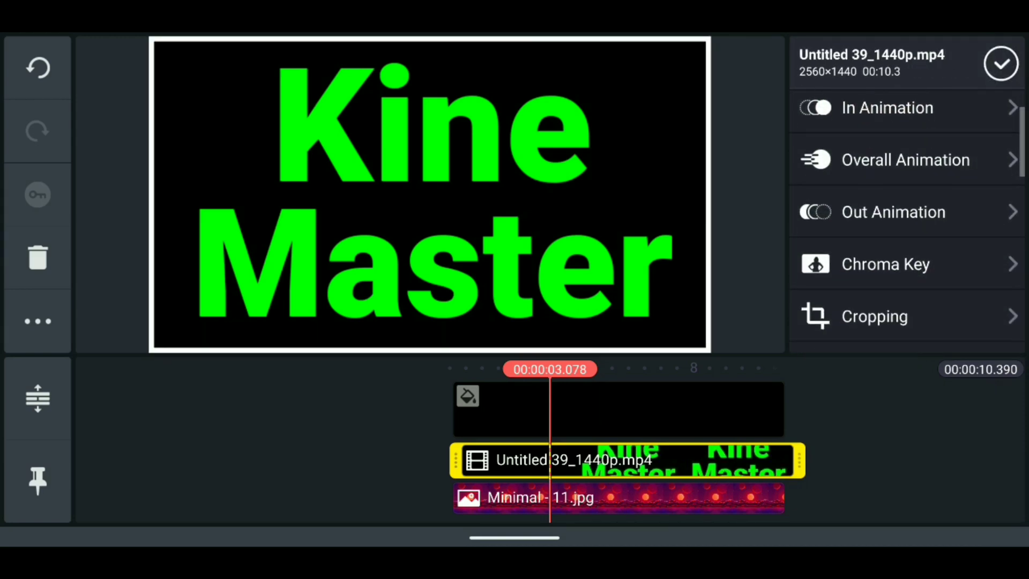
click(884, 264)
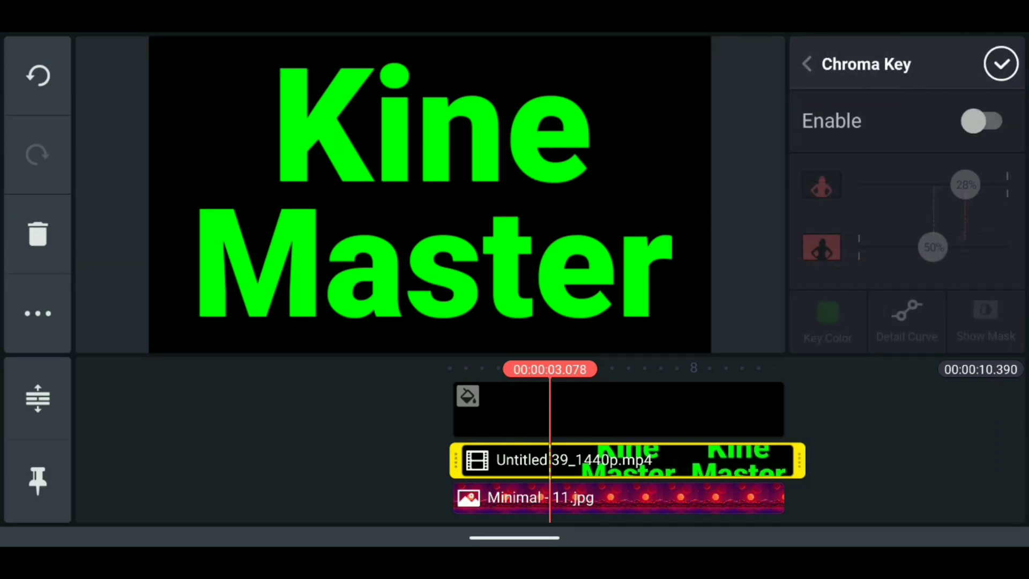
click(982, 121)
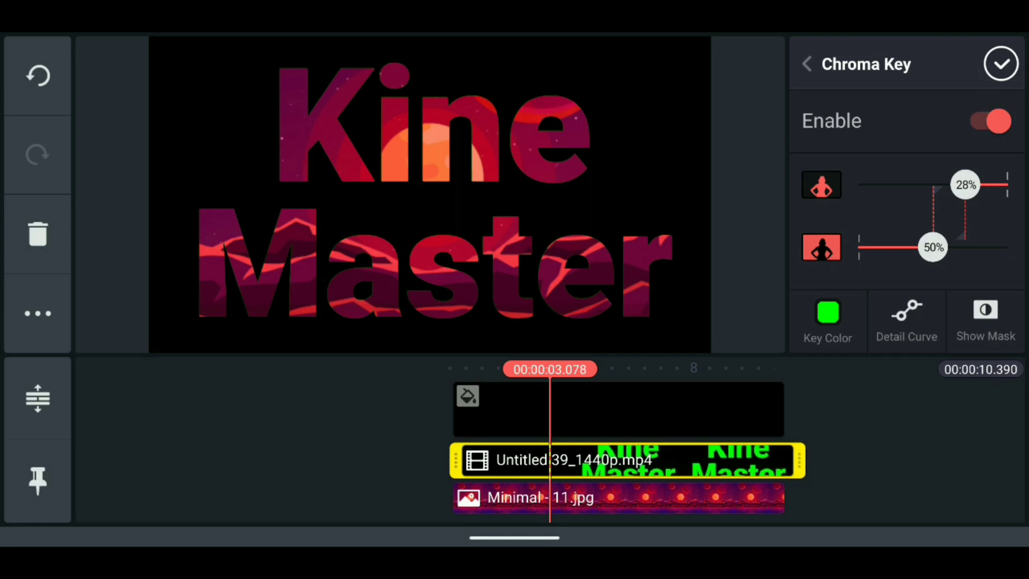
drag(965, 184, 948, 184)
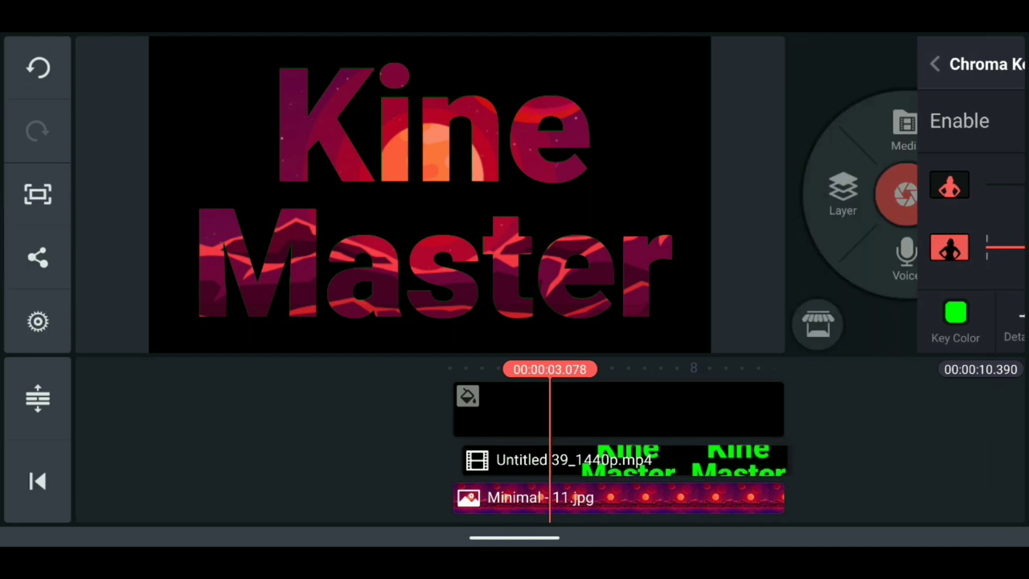
click(934, 64)
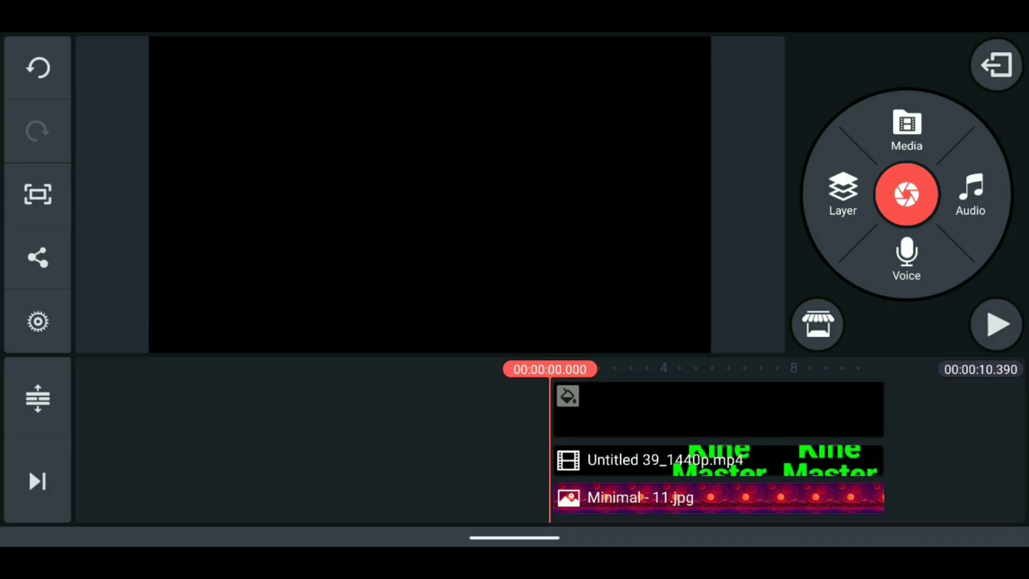
Preview the keyed result, then give the text clip a Fade out-animation
click(996, 324)
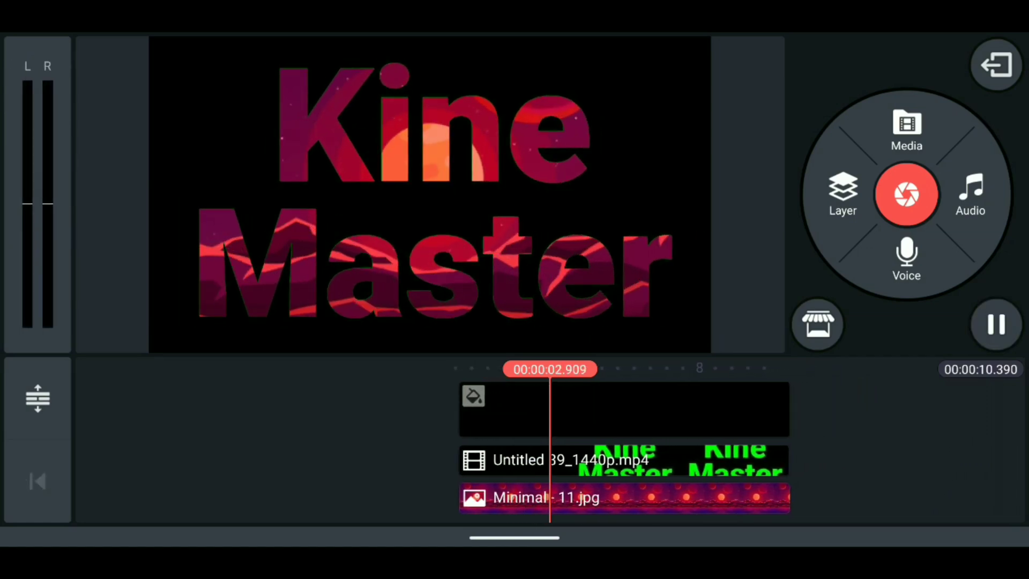
click(538, 460)
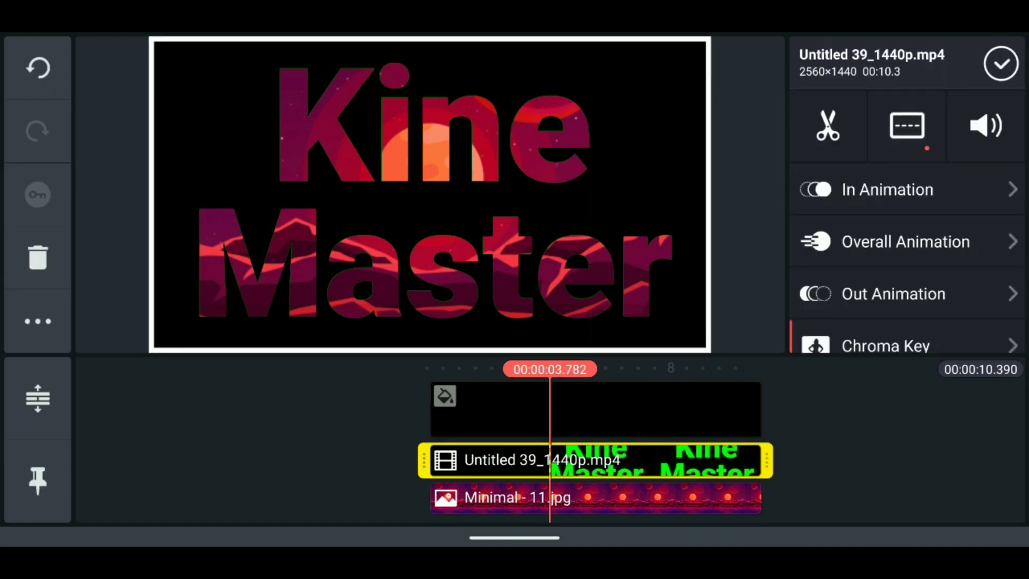
click(892, 294)
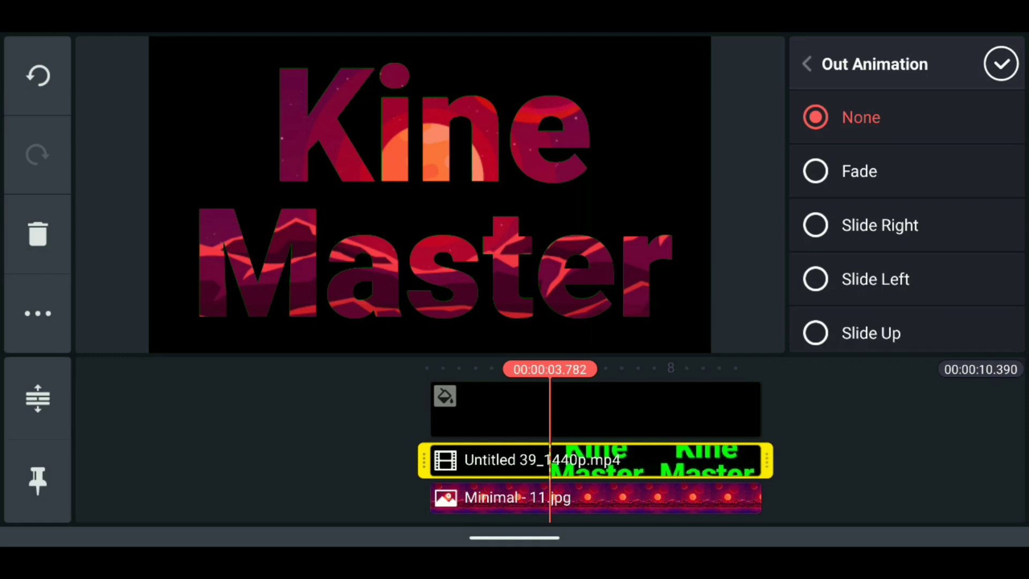
click(815, 172)
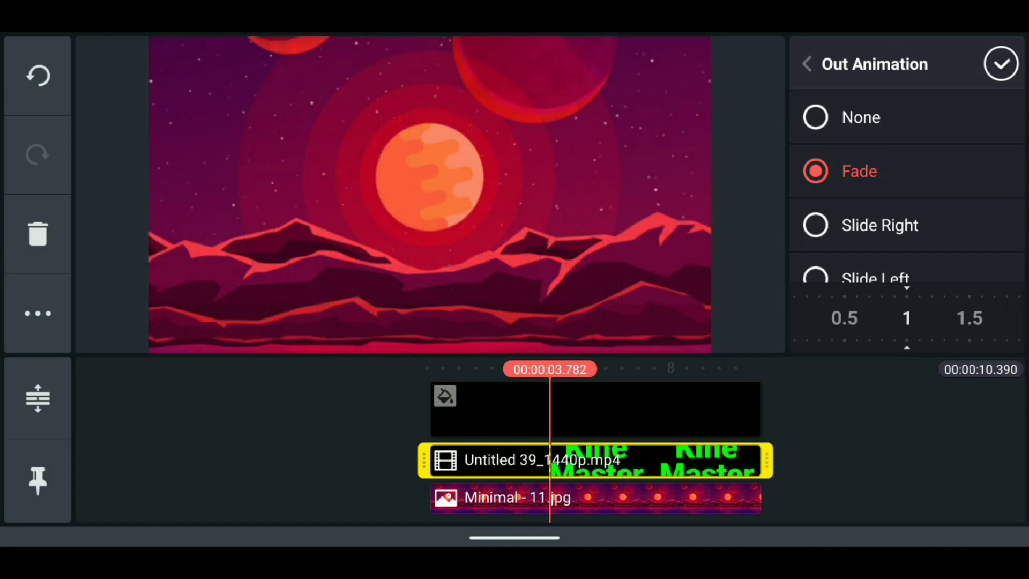
click(1000, 63)
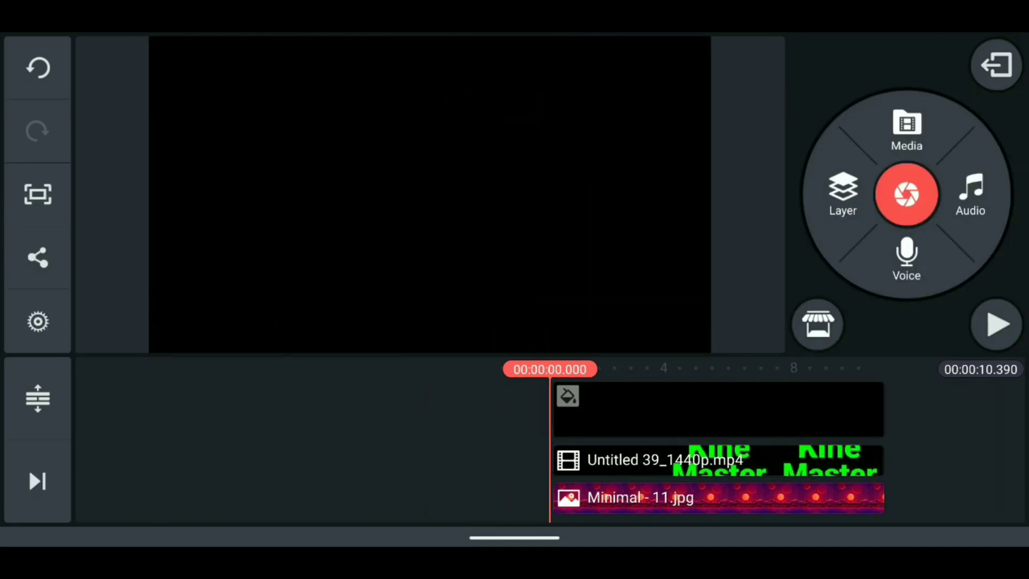
Trim the planet image so the project ends near 5 s, then return to the project list
click(995, 324)
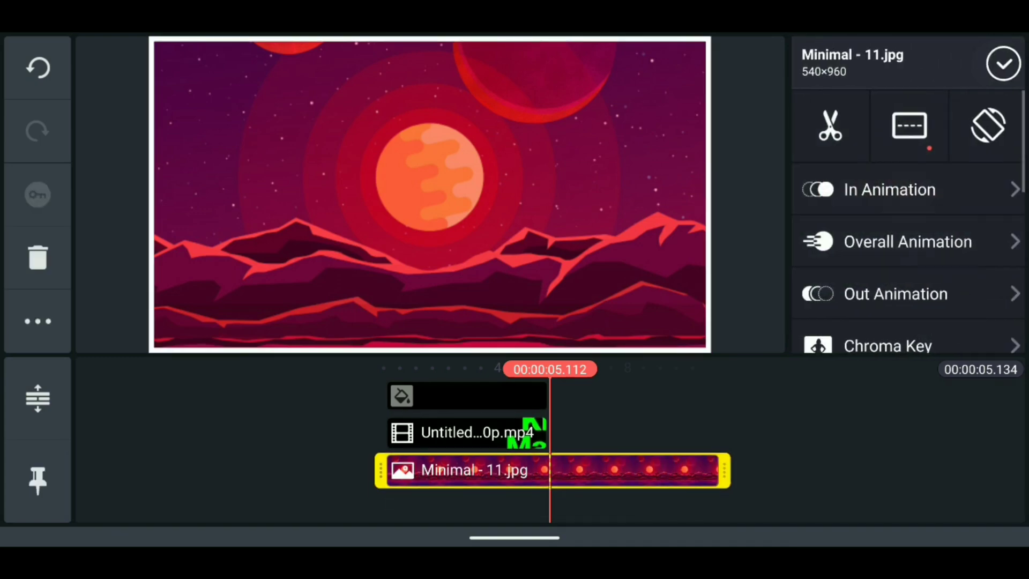
click(830, 126)
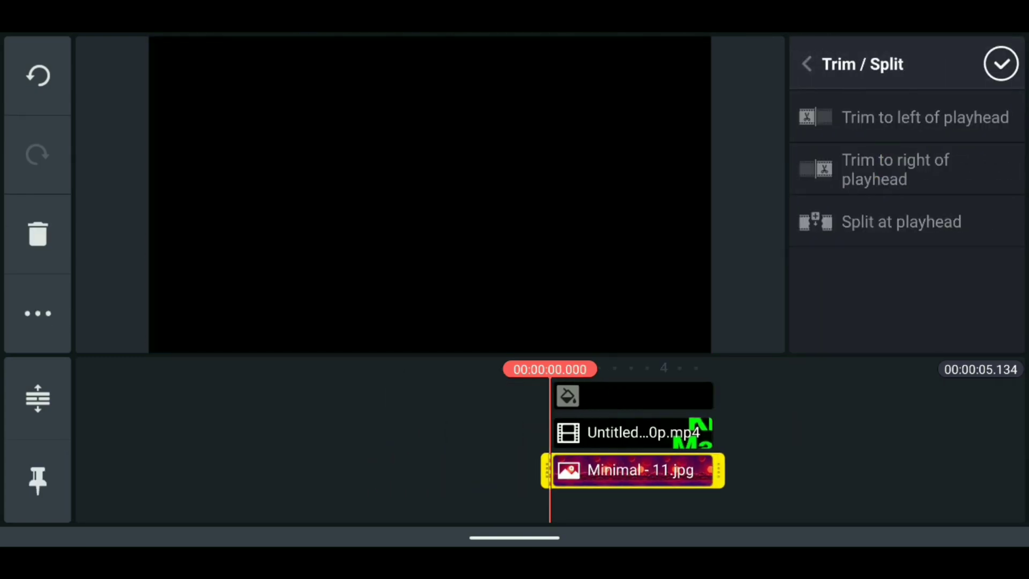
click(1000, 63)
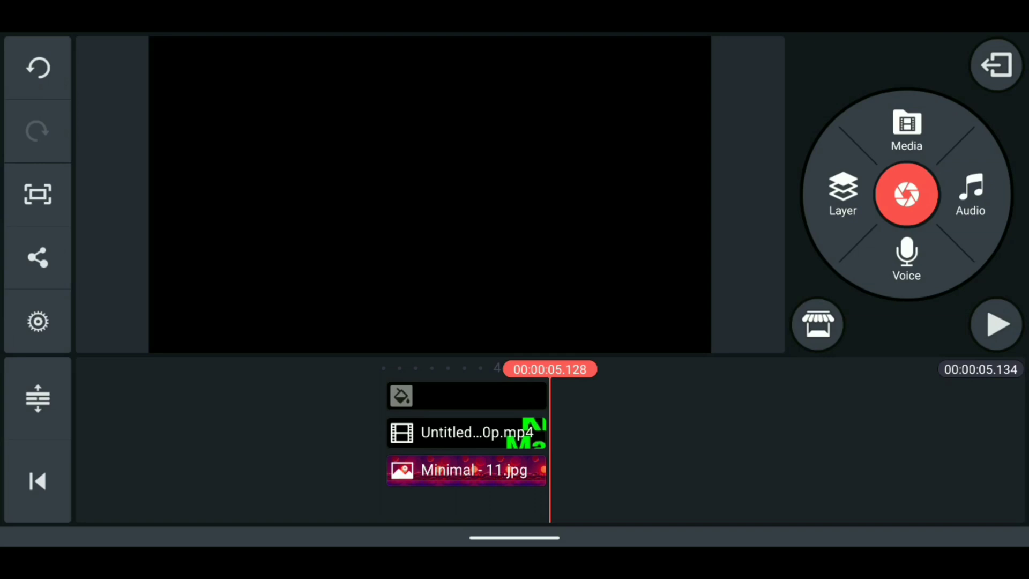
click(995, 63)
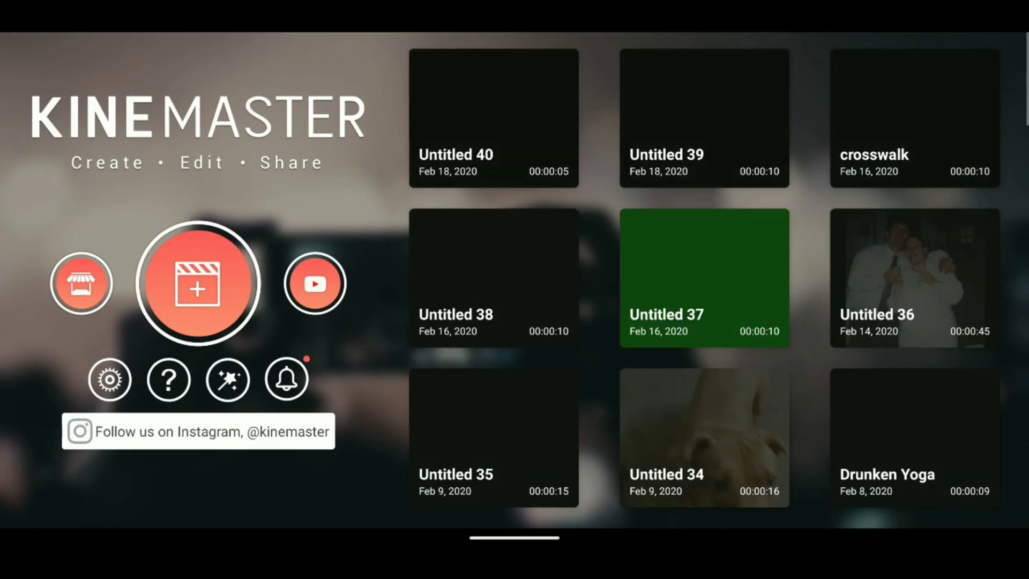
Export the Untitled 40 project as a video at high bitrate
click(493, 118)
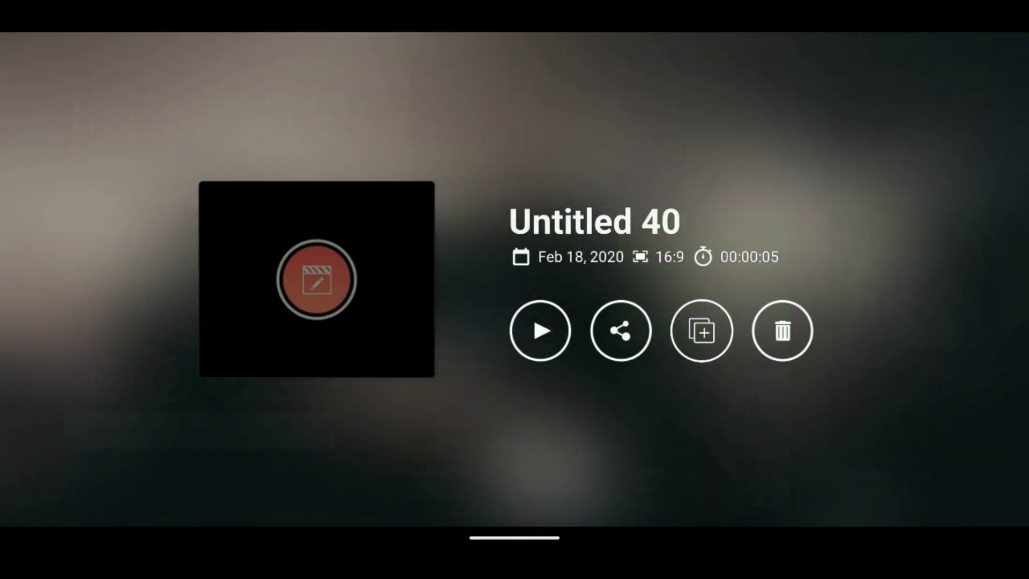
click(620, 330)
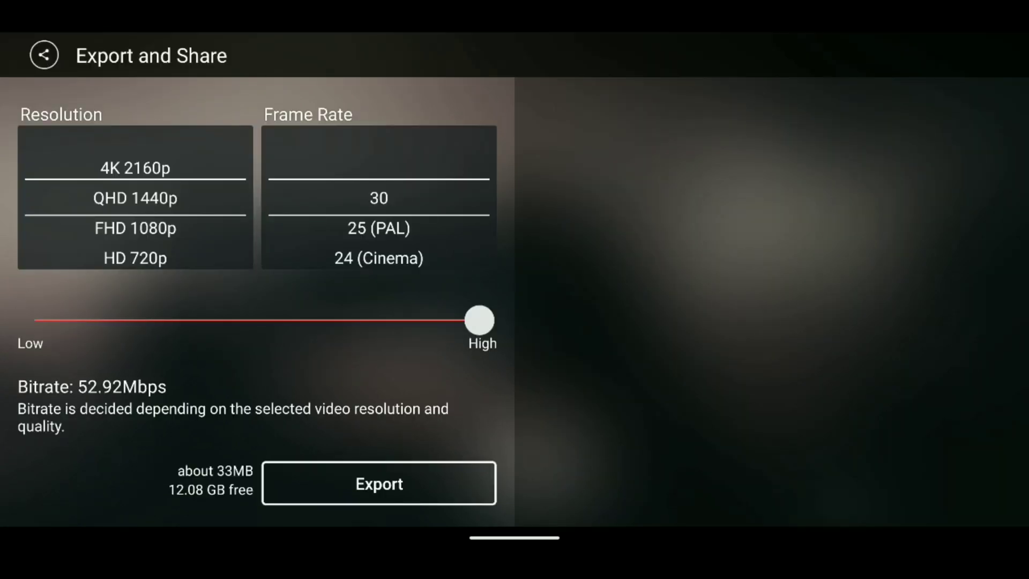
click(379, 483)
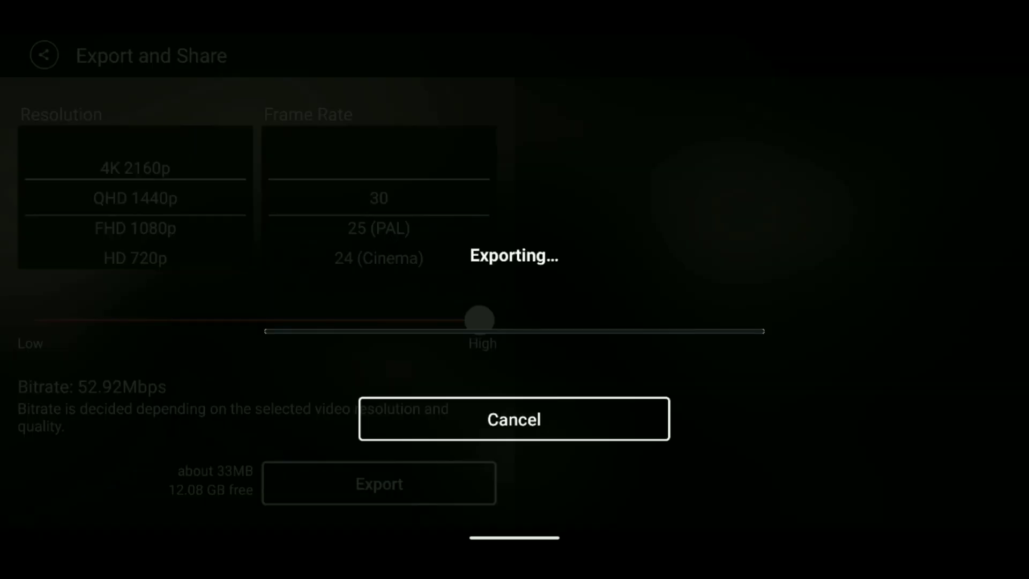